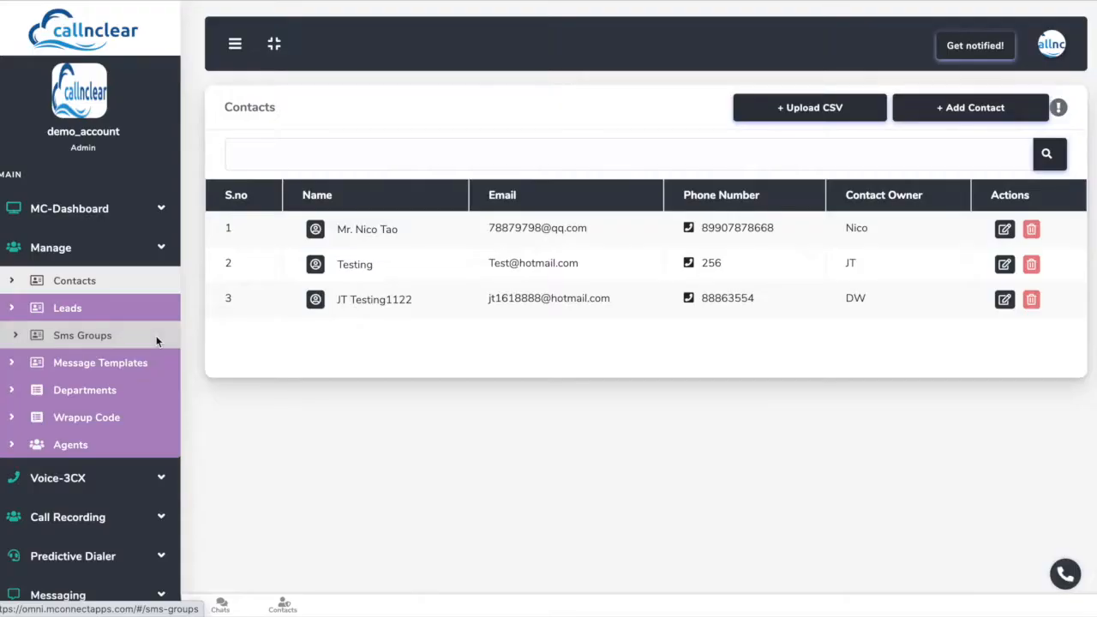
{"action": "mouse_move", "coordinate": [934, 109]}
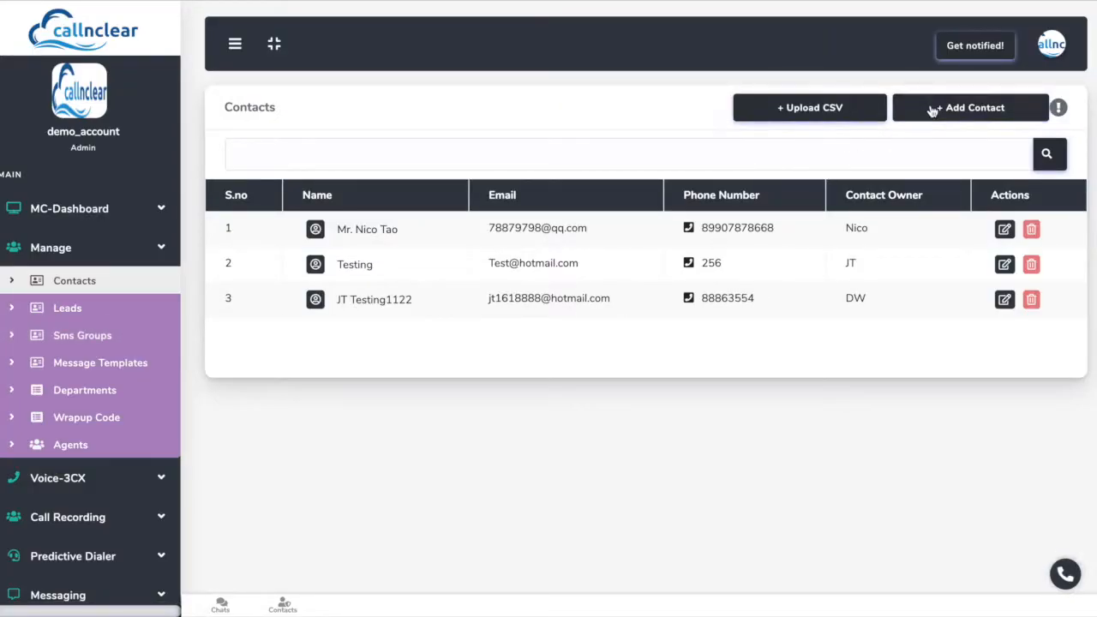
{"action": "left_click", "coordinate": [970, 108]}
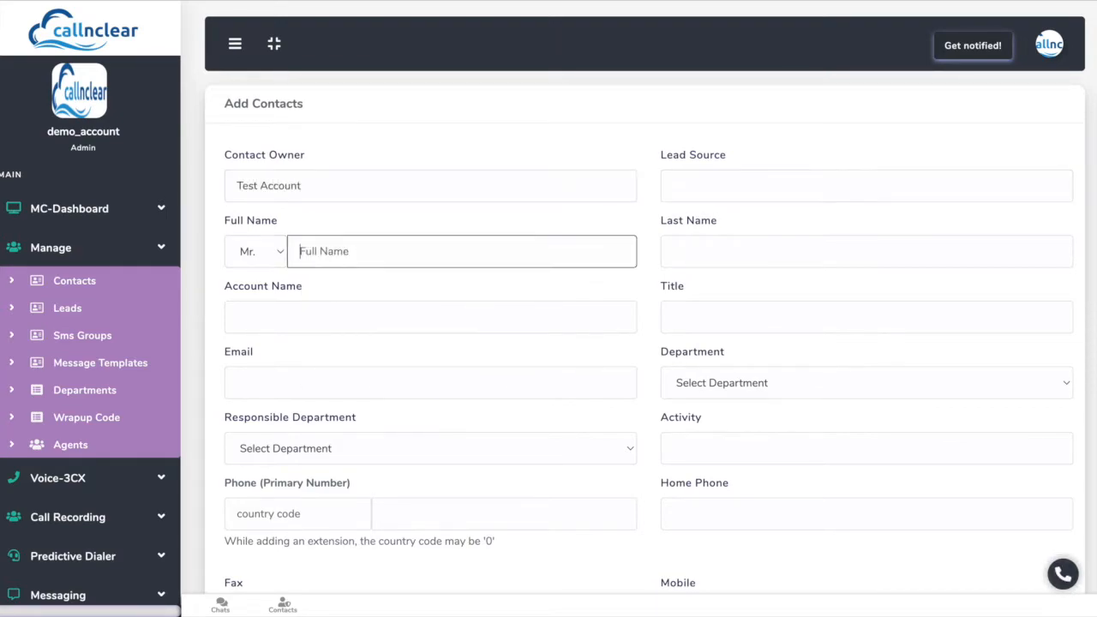
{"action": "type", "text": "Test"}
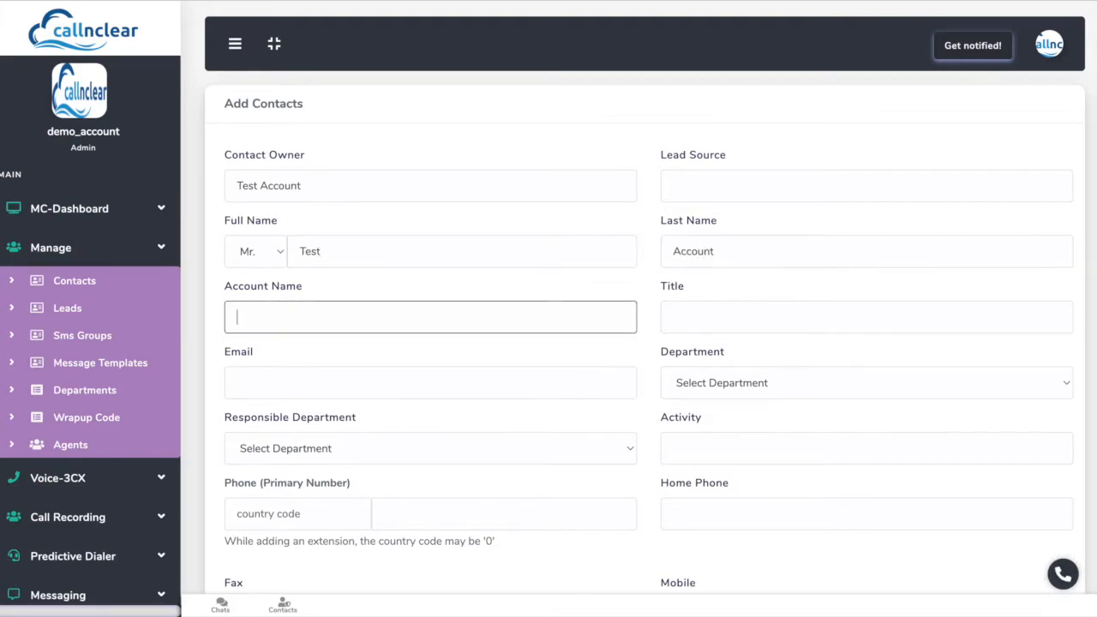
{"action": "type", "text": "test@hotm"}
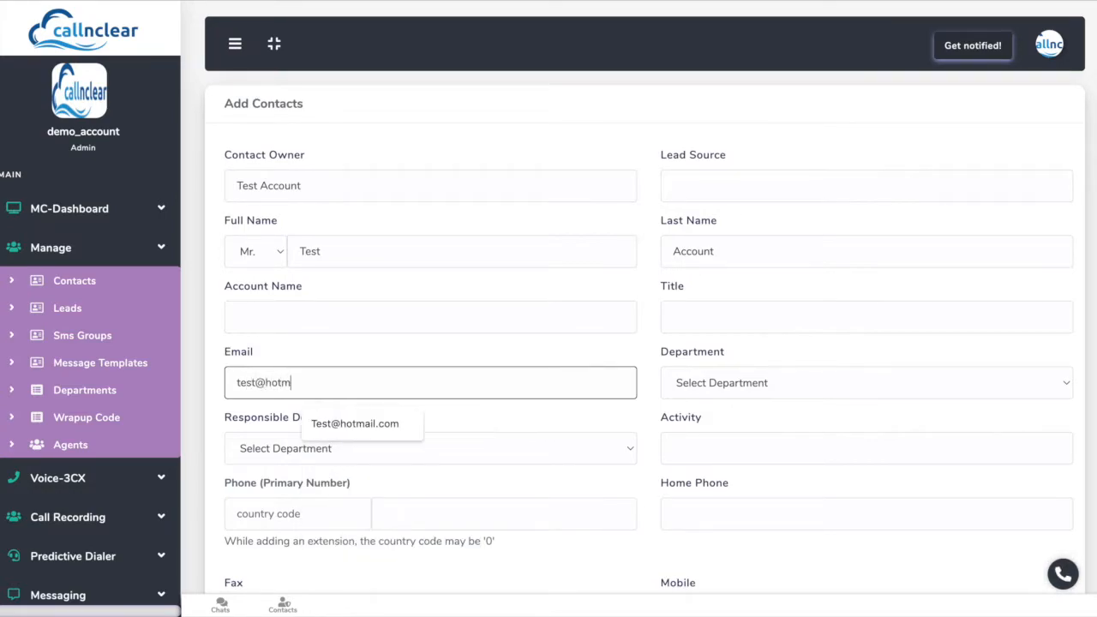
{"action": "left_click", "coordinate": [353, 423]}
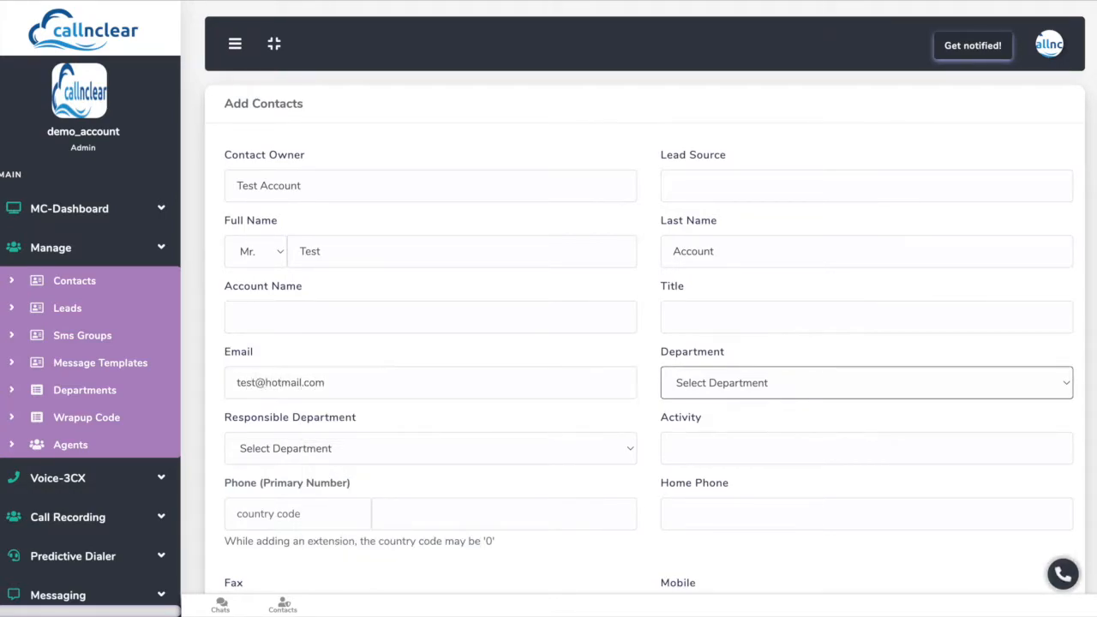
{"action": "mouse_move", "coordinate": [565, 377]}
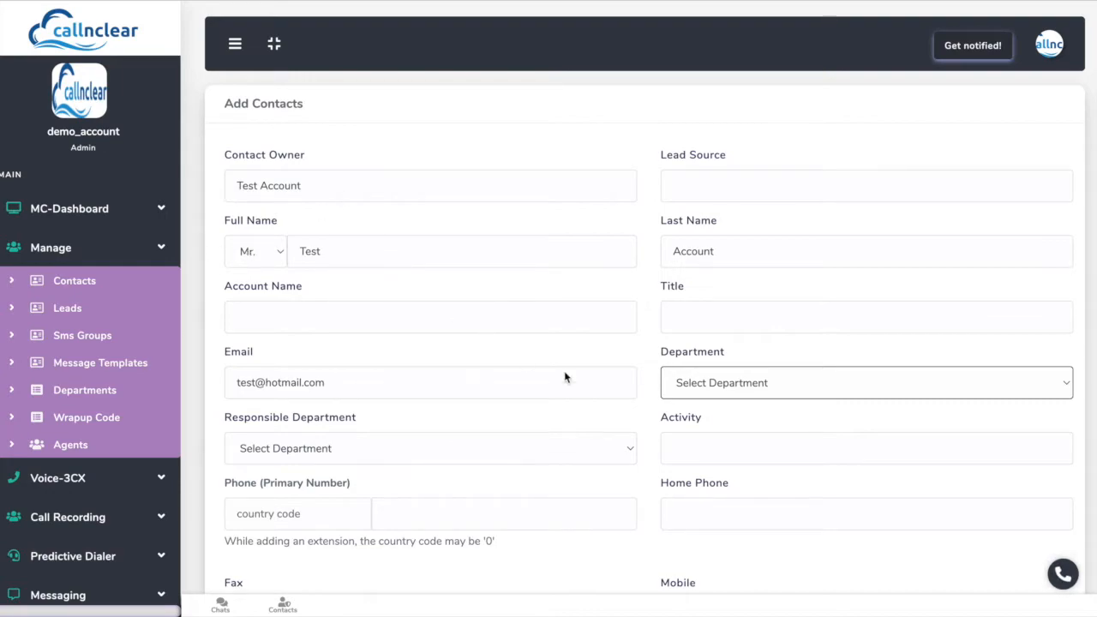
{"action": "left_click", "coordinate": [865, 382]}
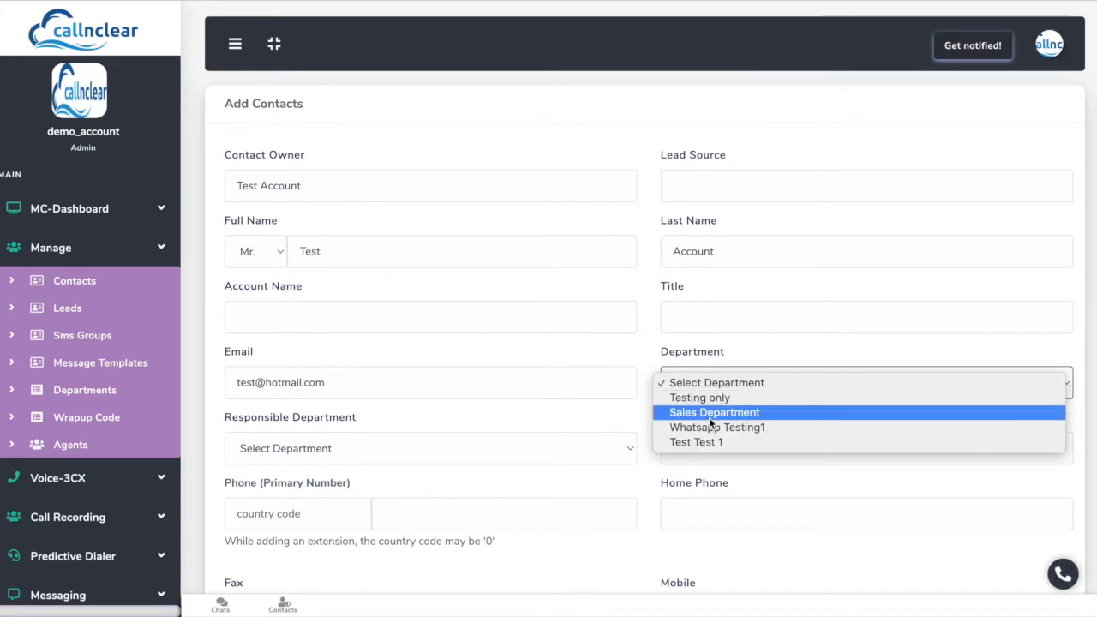
{"action": "left_click", "coordinate": [712, 411]}
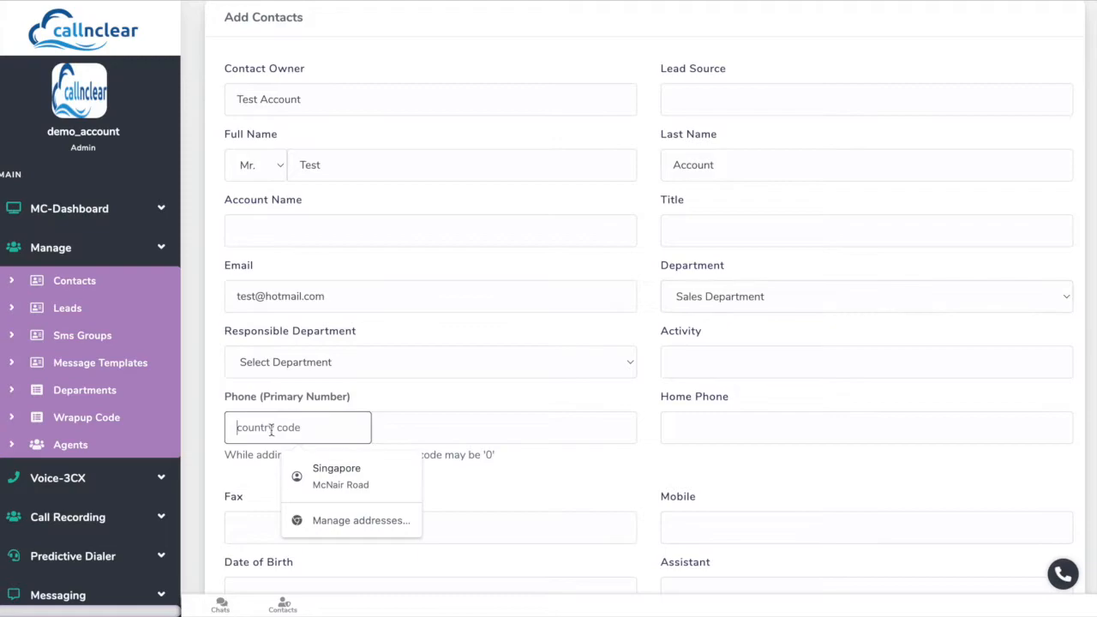
{"action": "left_click", "coordinate": [336, 468]}
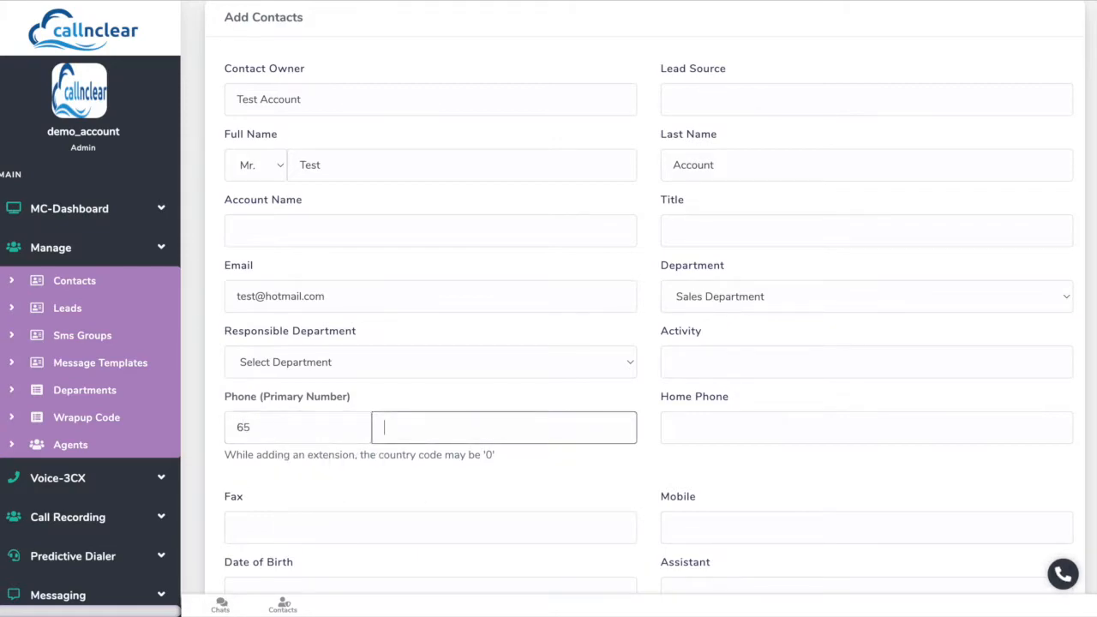
{"action": "type", "text": "8666"}
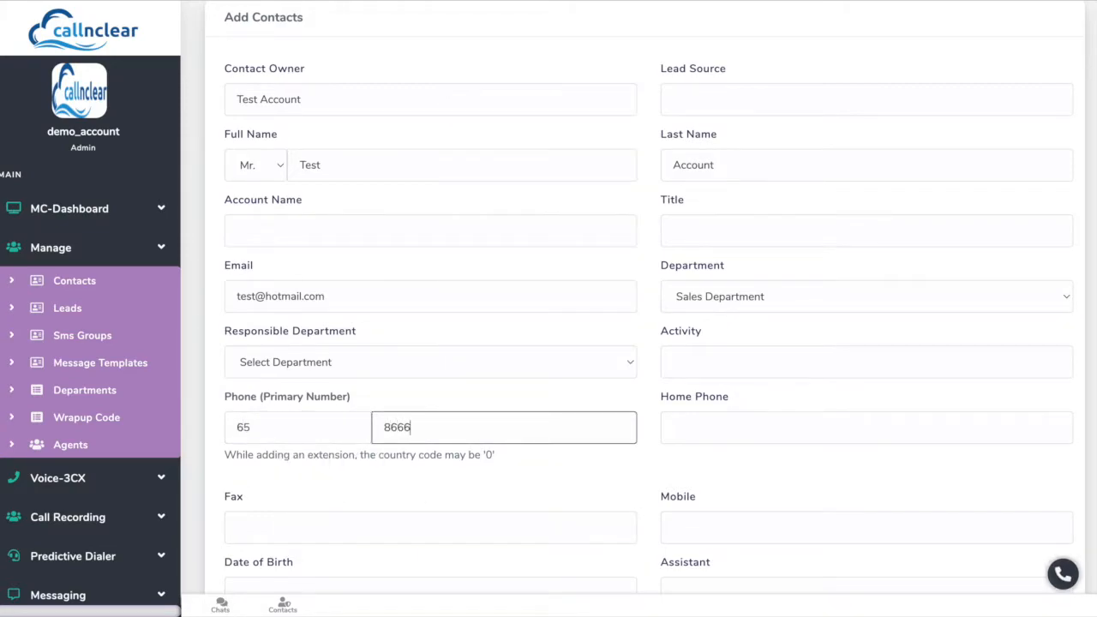
{"action": "type", "text": "455"}
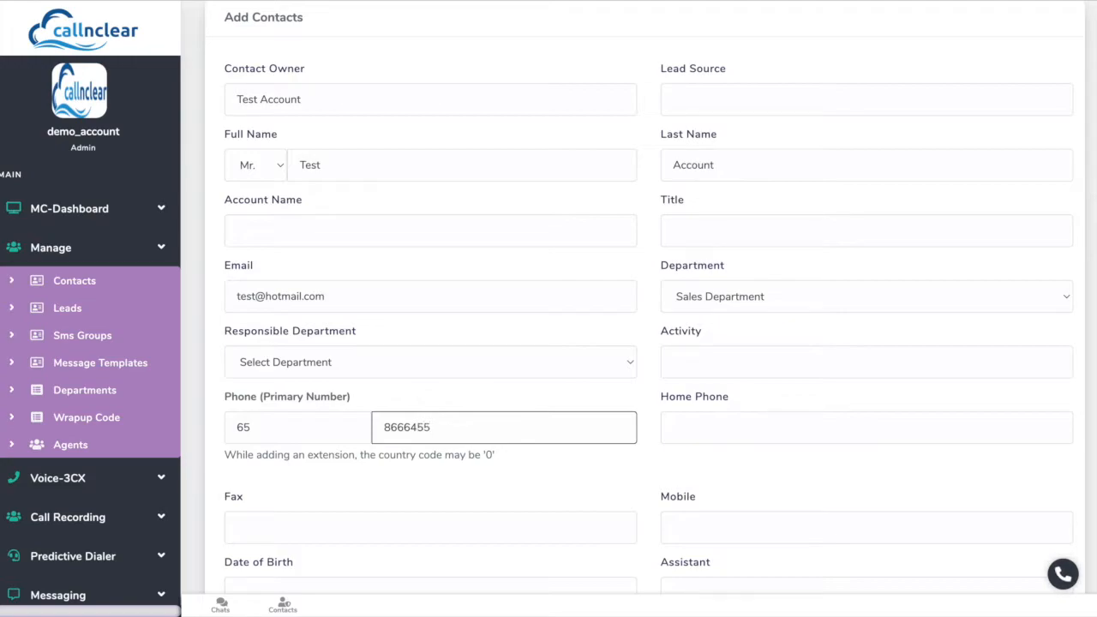
{"action": "scroll", "scroll_direction": "down", "scroll_amount": 3}
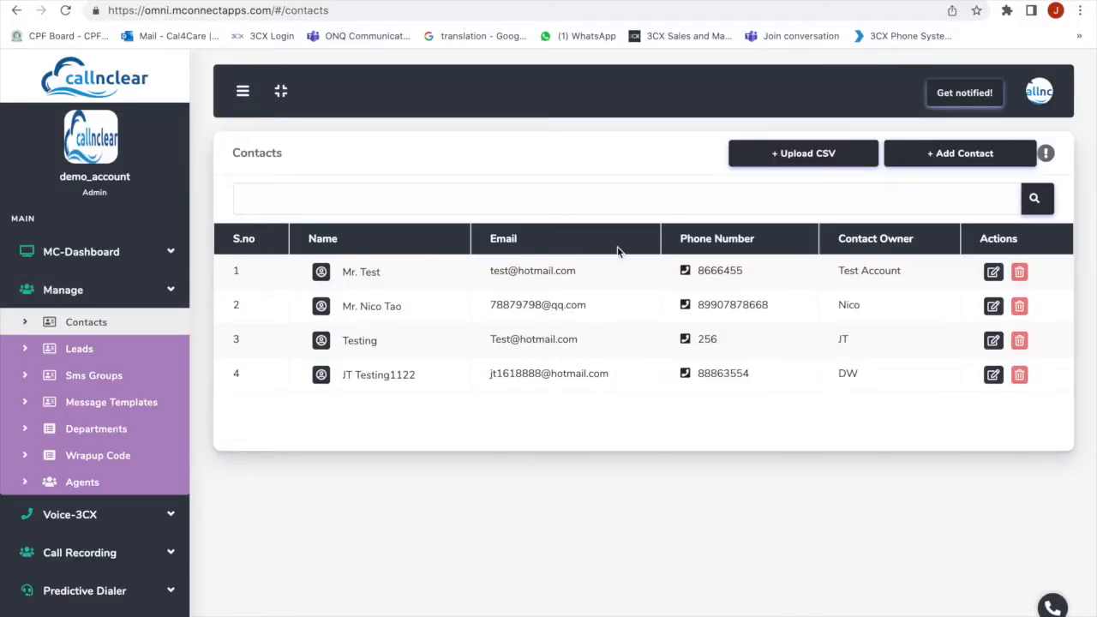
{"action": "mouse_move", "coordinate": [799, 154]}
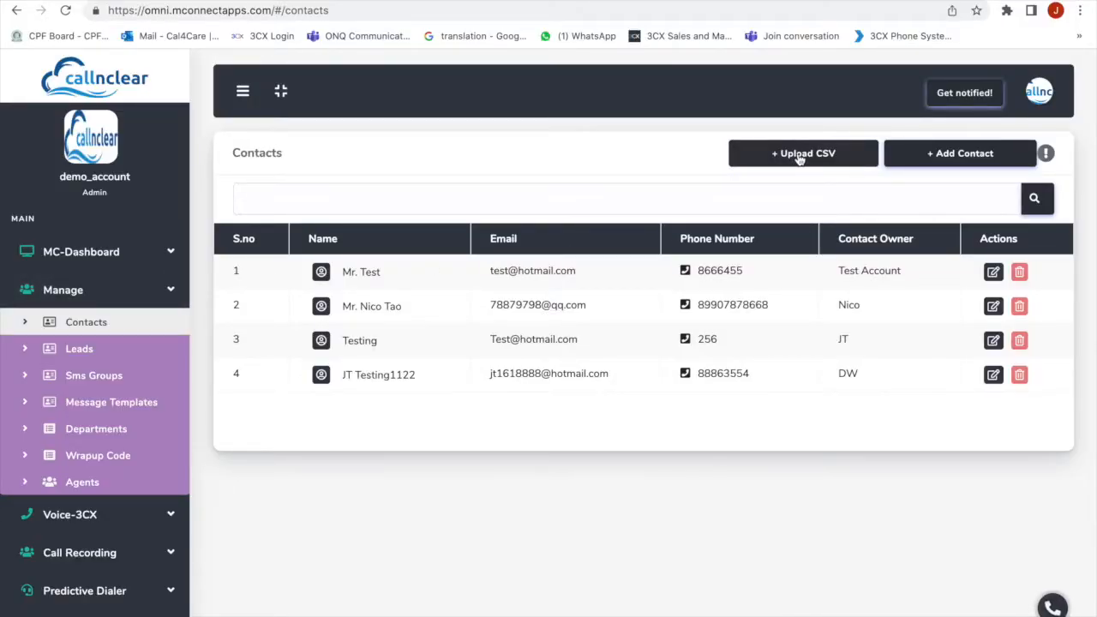
{"action": "left_click", "coordinate": [802, 152]}
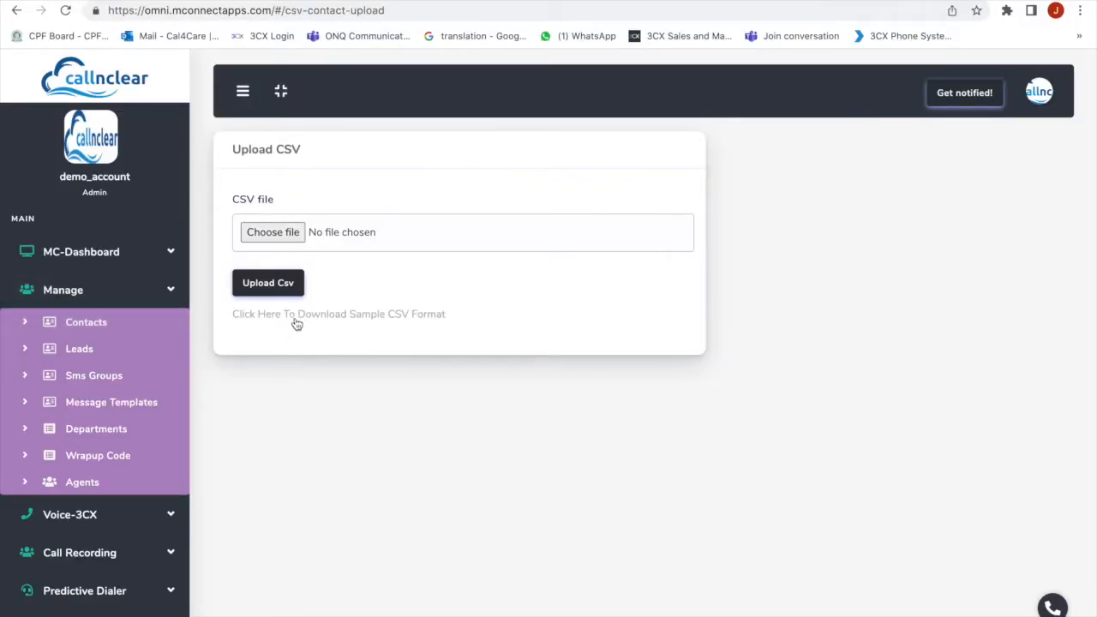
- Choose Demo Test Excel (1).csv from the Desktop Testing folder as the upload file
{"action": "left_click", "coordinate": [272, 233]}
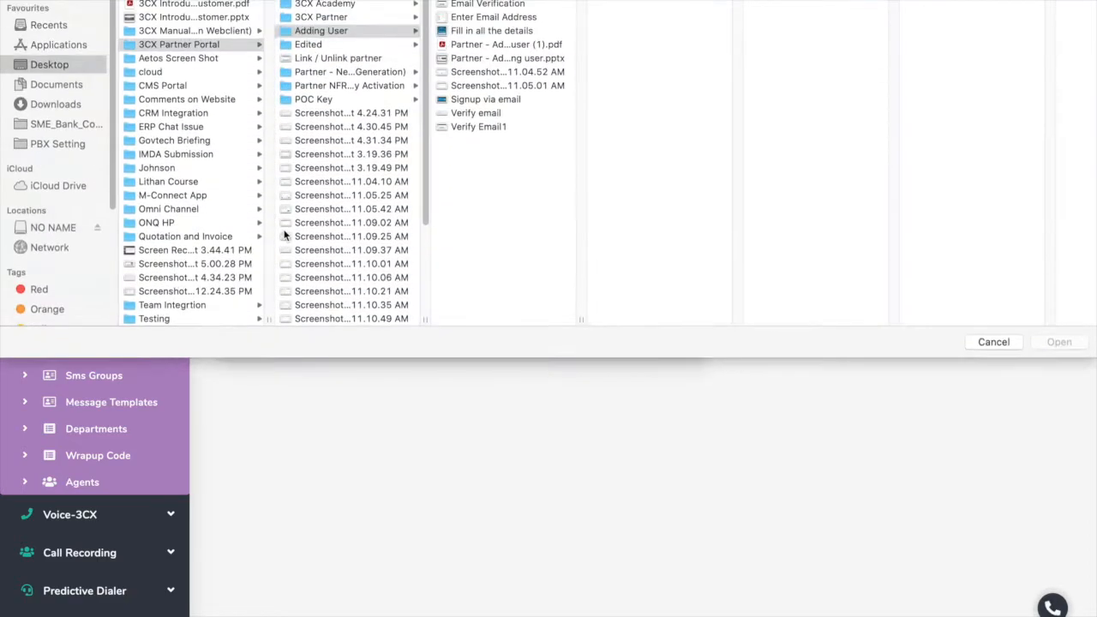
{"action": "left_click", "coordinate": [319, 31]}
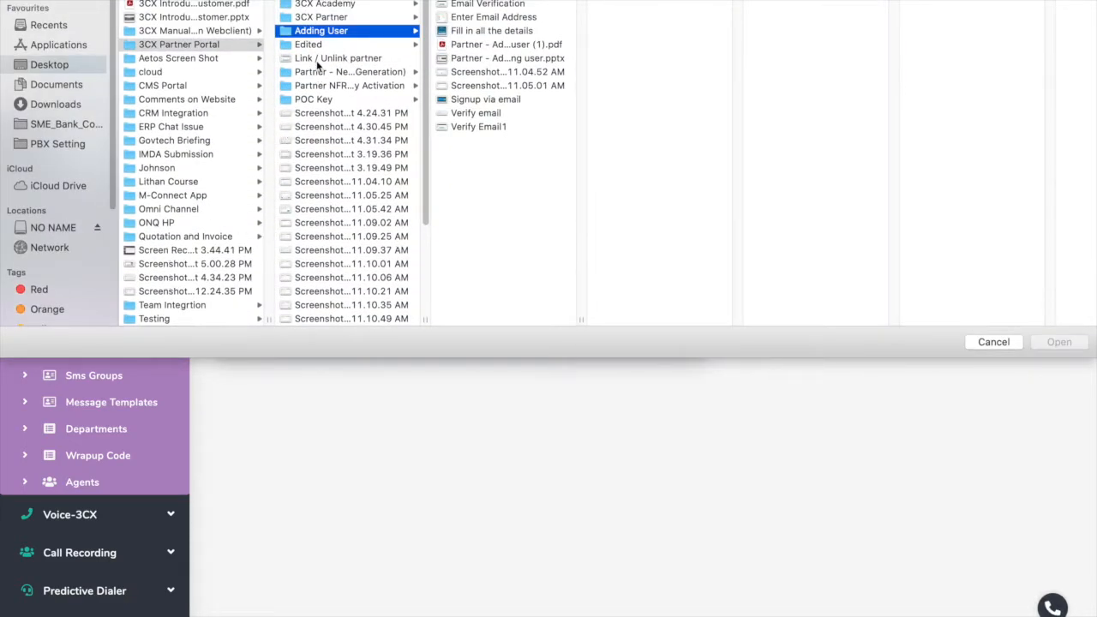
{"action": "left_click", "coordinate": [154, 318]}
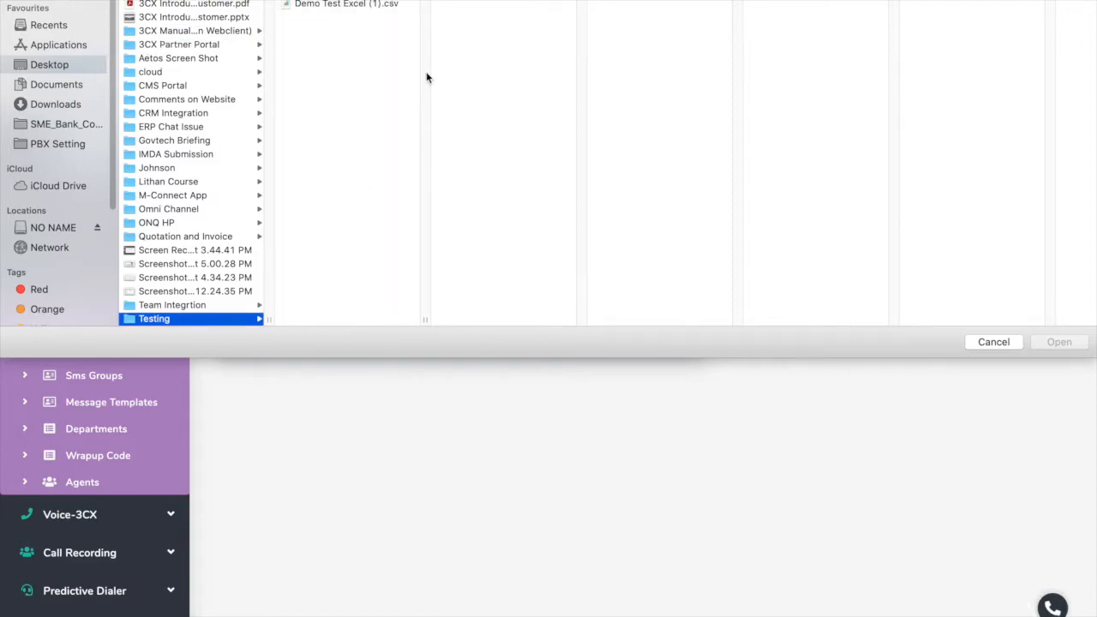
{"action": "left_click", "coordinate": [349, 7]}
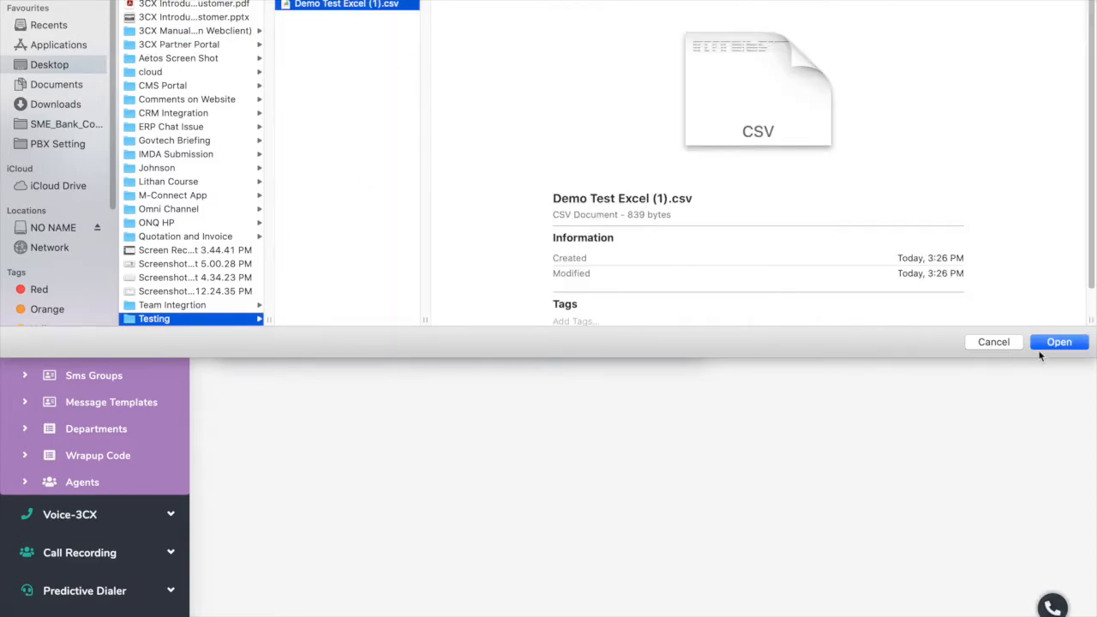
{"action": "left_click", "coordinate": [1059, 342]}
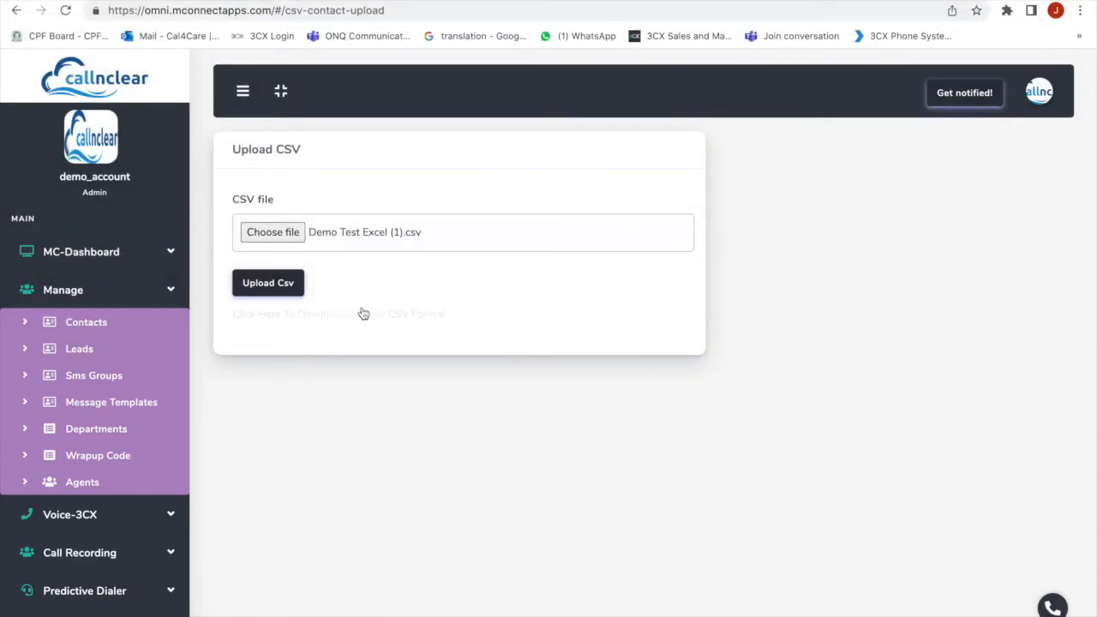
{"action": "left_click", "coordinate": [267, 283]}
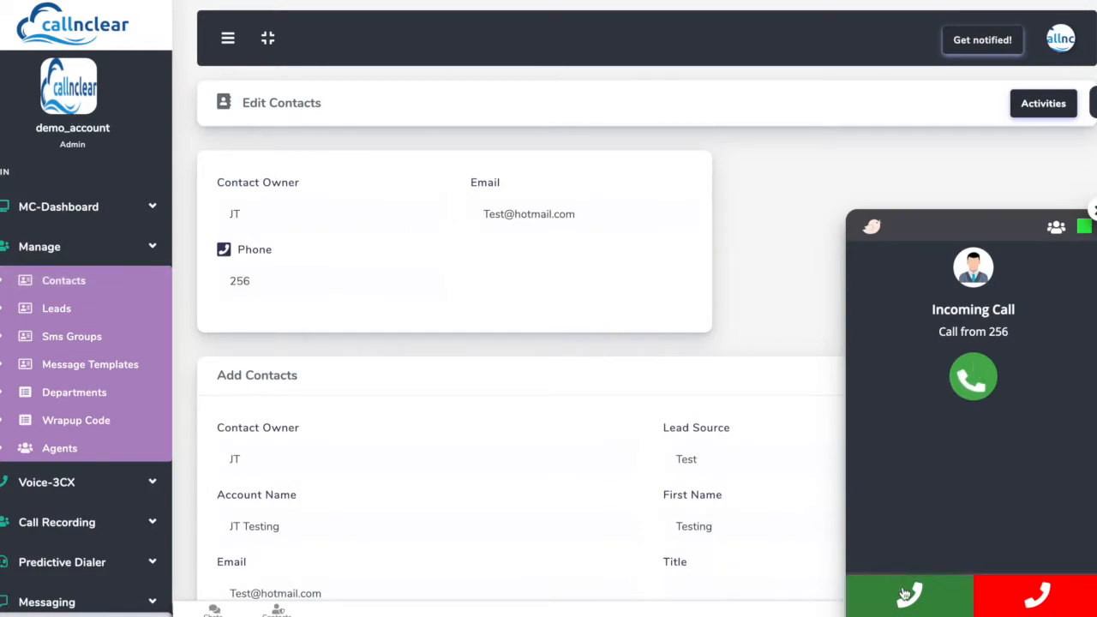
- Answer the incoming call from 256 and view the contact's activity records
{"action": "left_click", "coordinate": [912, 596]}
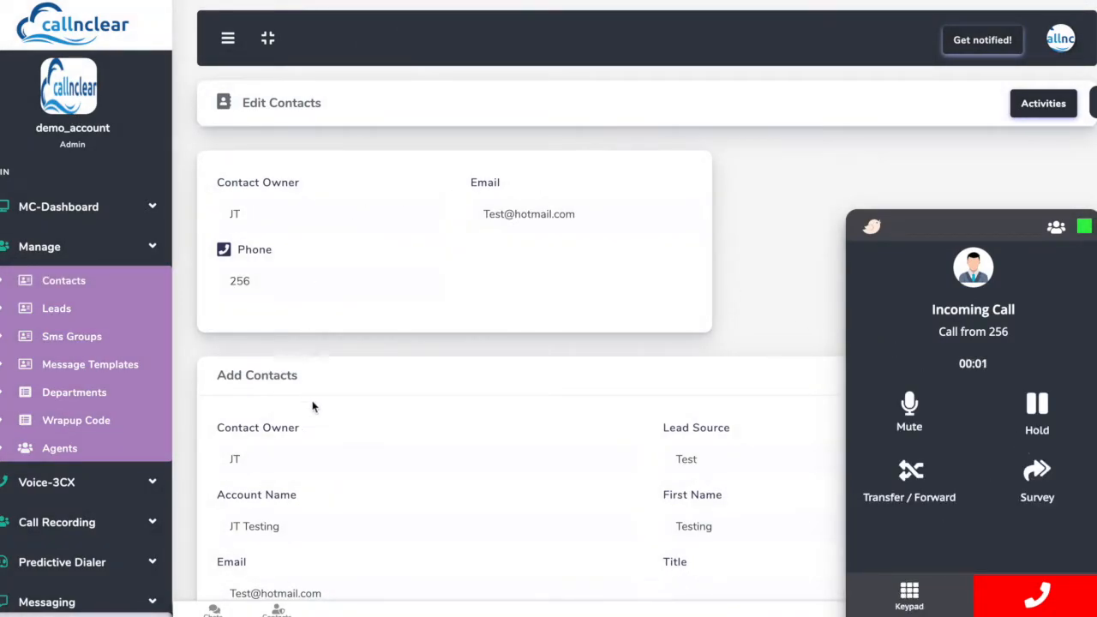
{"action": "mouse_move", "coordinate": [269, 206]}
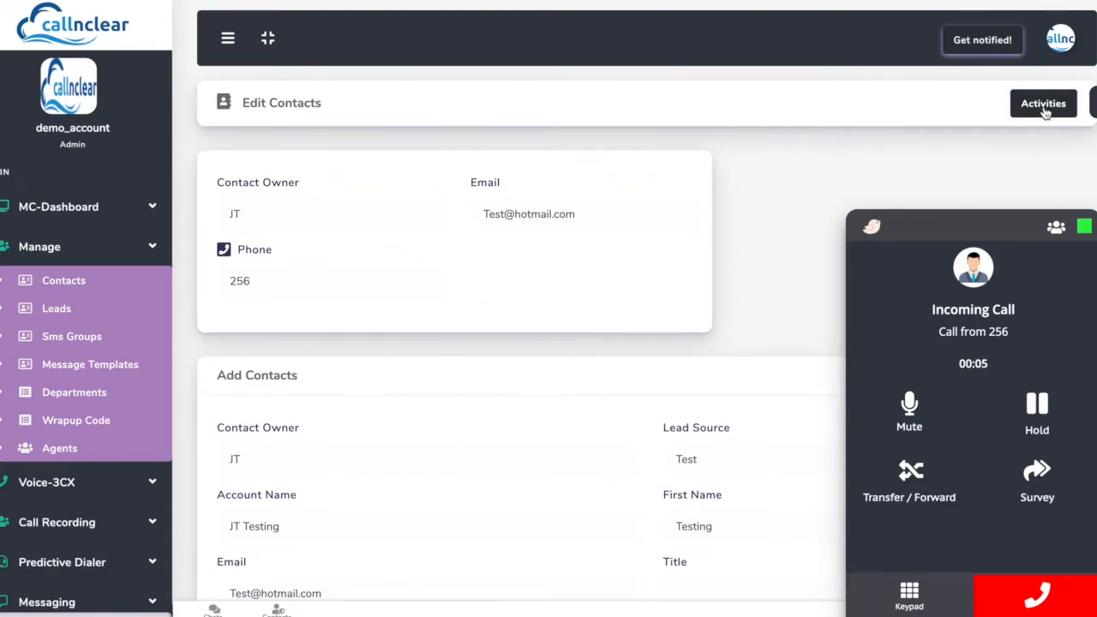
{"action": "left_click", "coordinate": [1042, 103]}
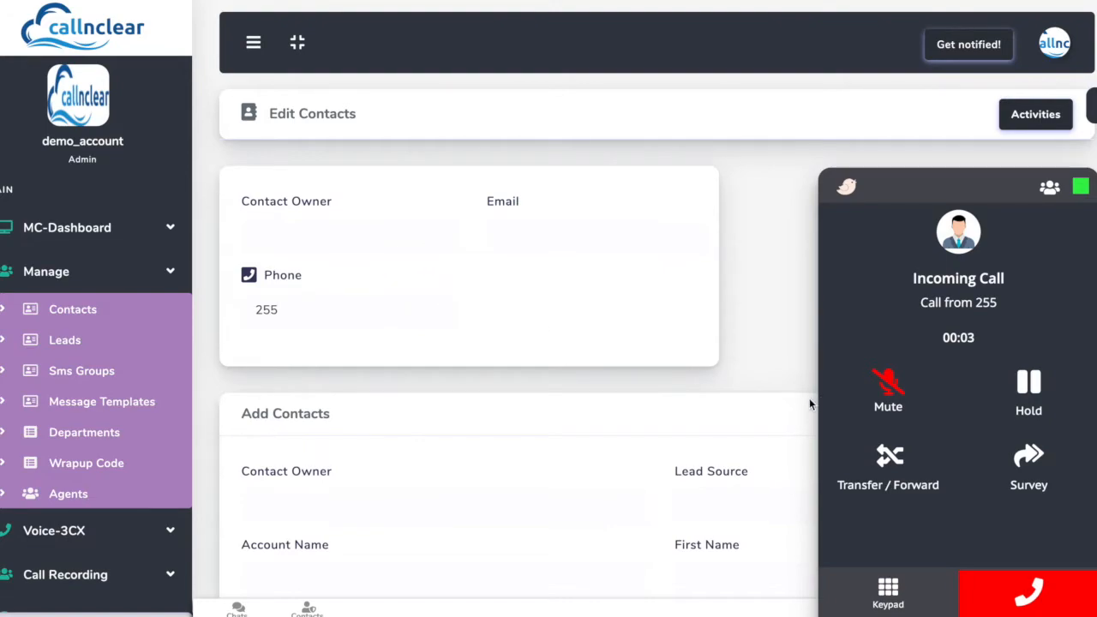
- Set the new contact's owner to Agent 2
{"action": "left_click", "coordinate": [350, 237]}
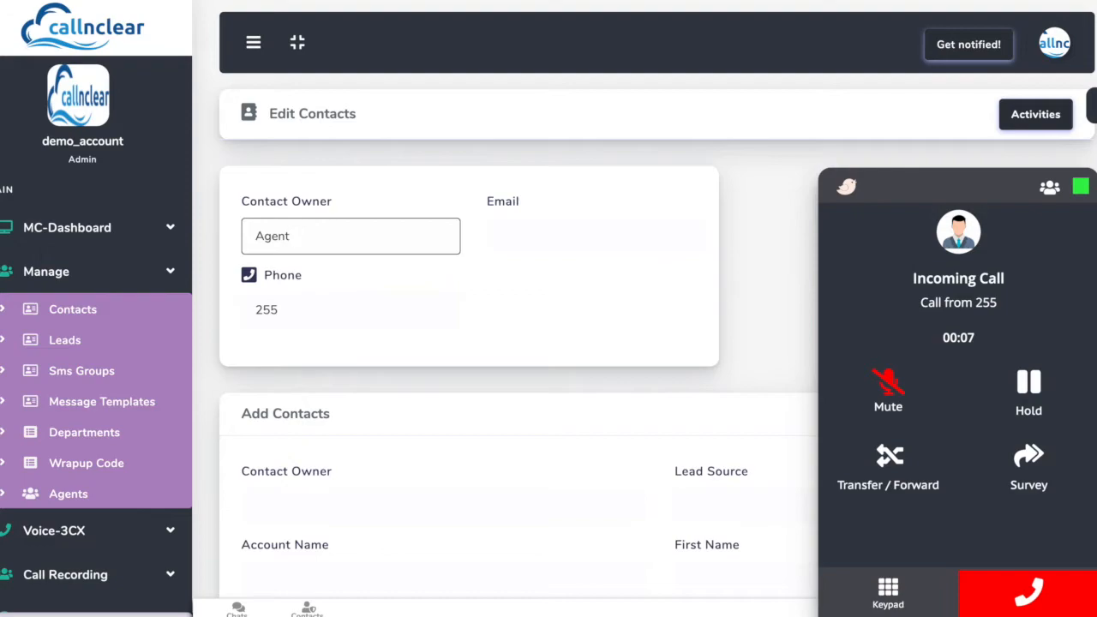
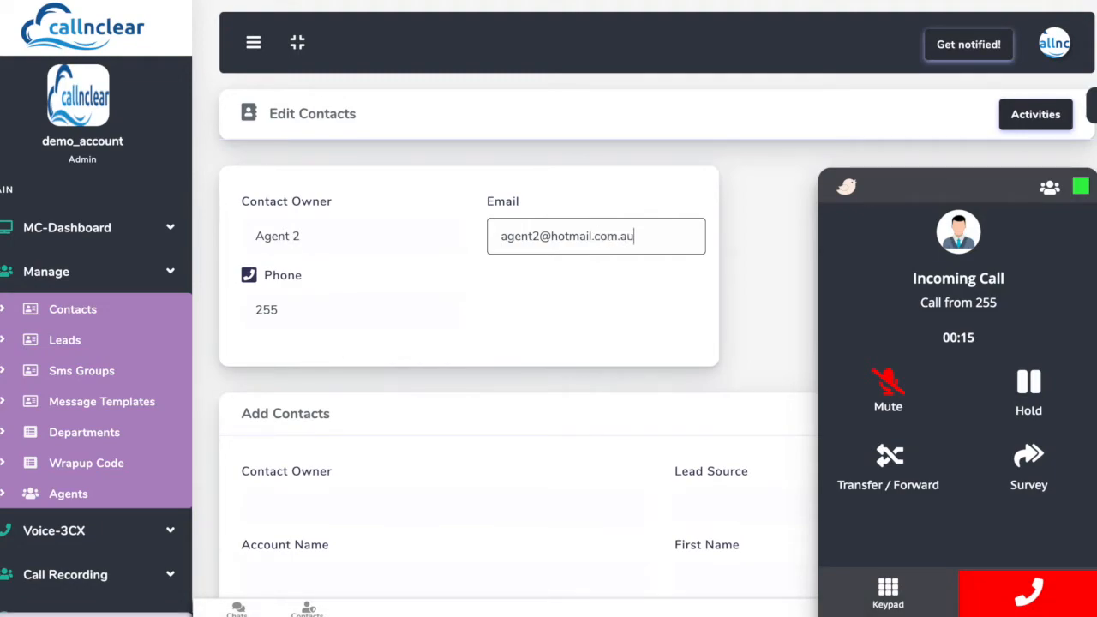
{"action": "scroll", "scroll_direction": "down", "scroll_amount": 3}
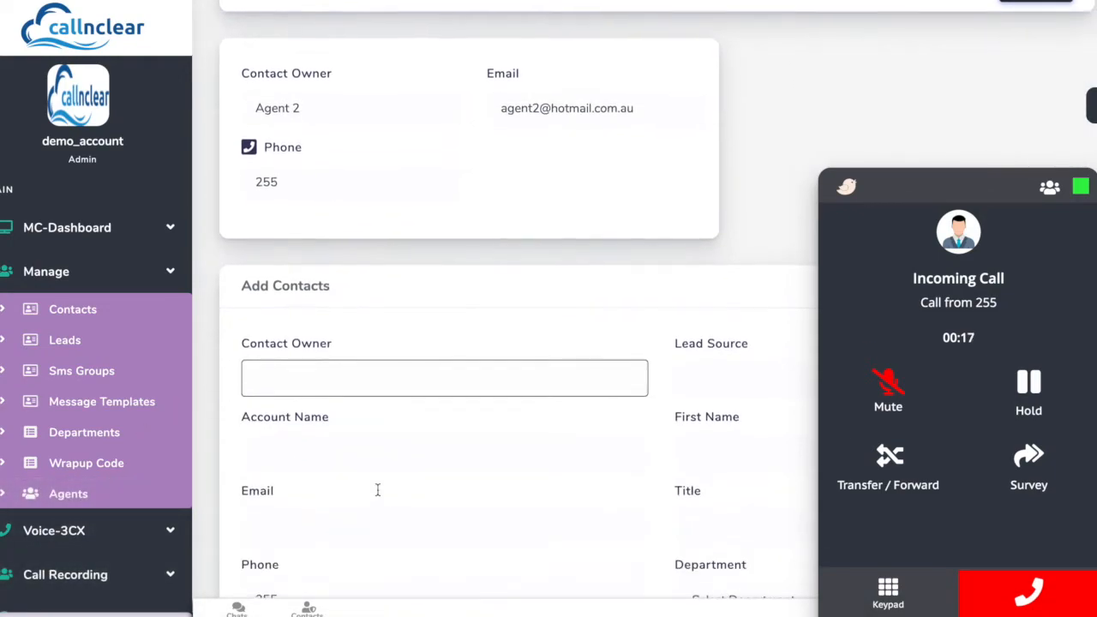
{"action": "type", "text": "Agent 2"}
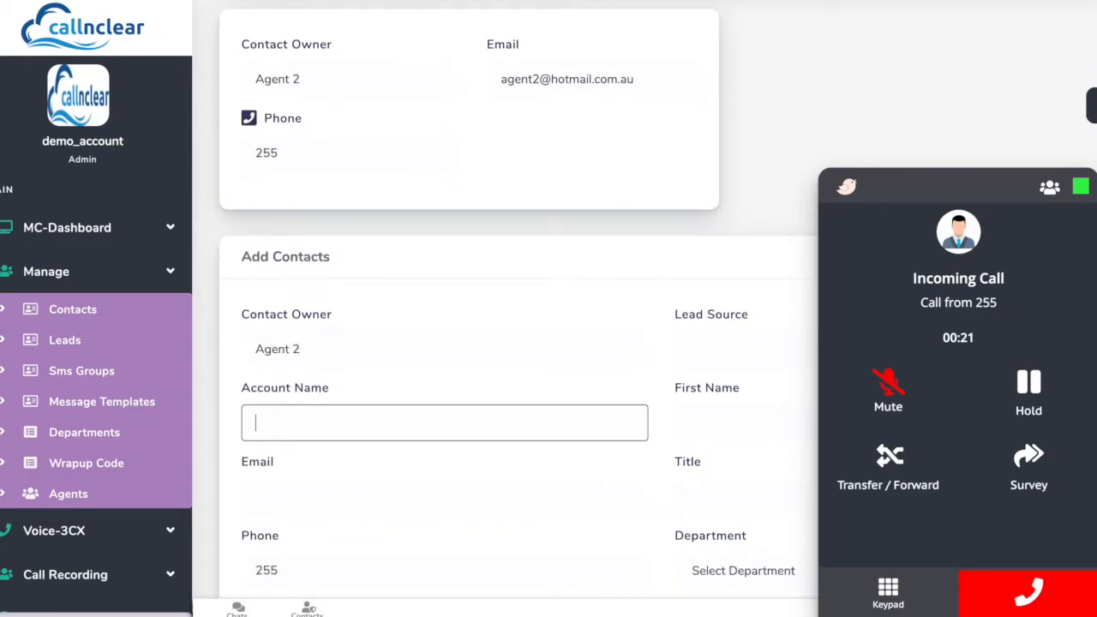
- Enter account name Testing Contact and first name Testing Only for the contact
{"action": "type", "text": "Testing Con"}
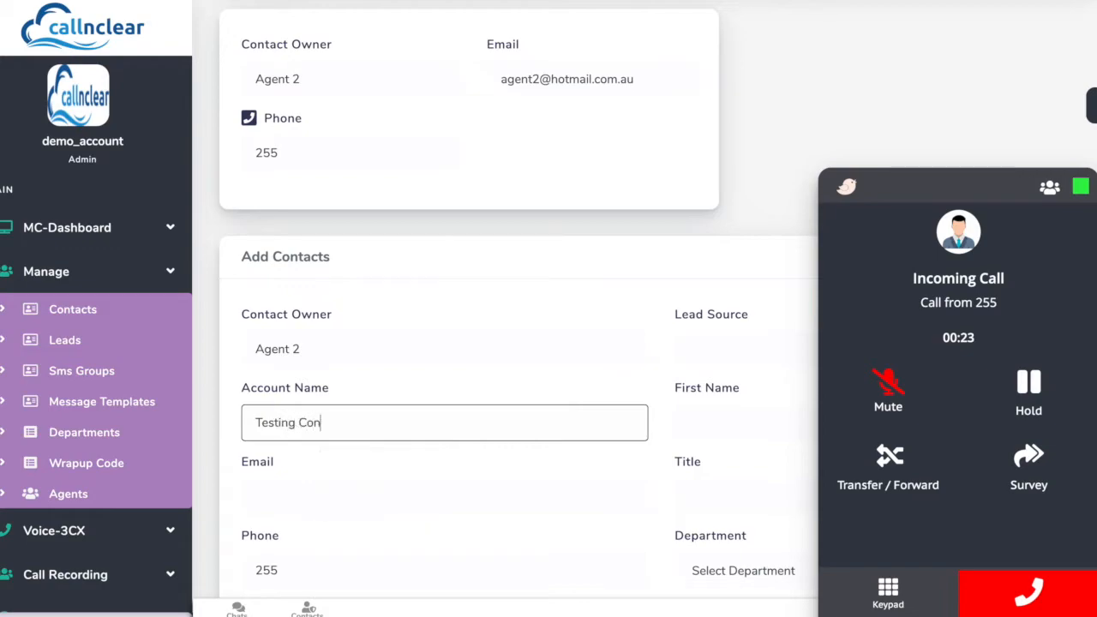
{"action": "type", "text": "Testing O"}
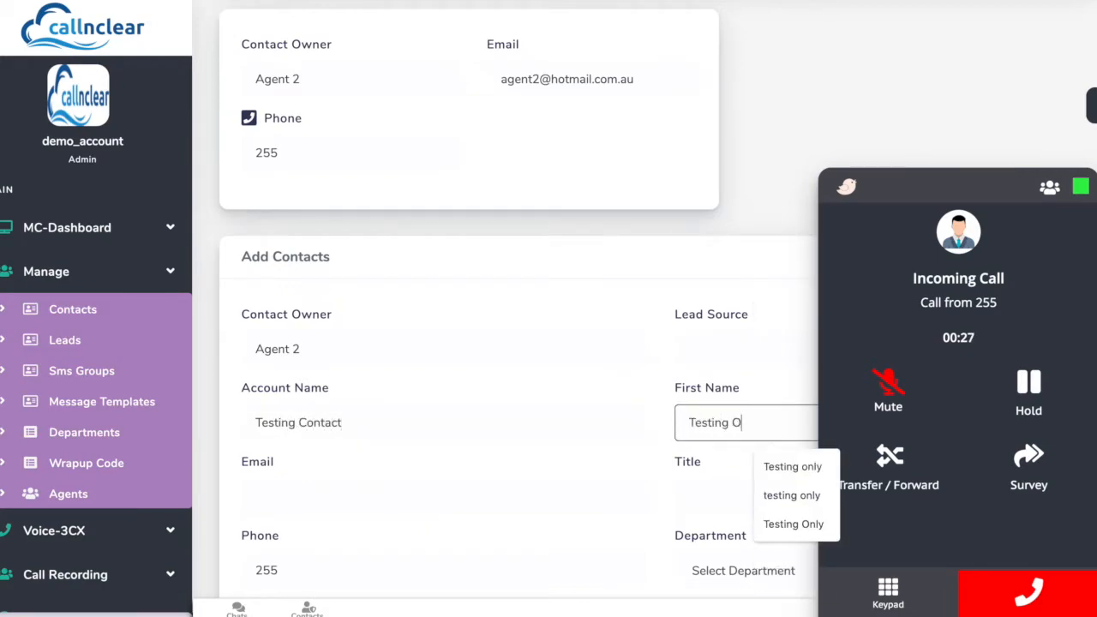
{"action": "left_click", "coordinate": [795, 524]}
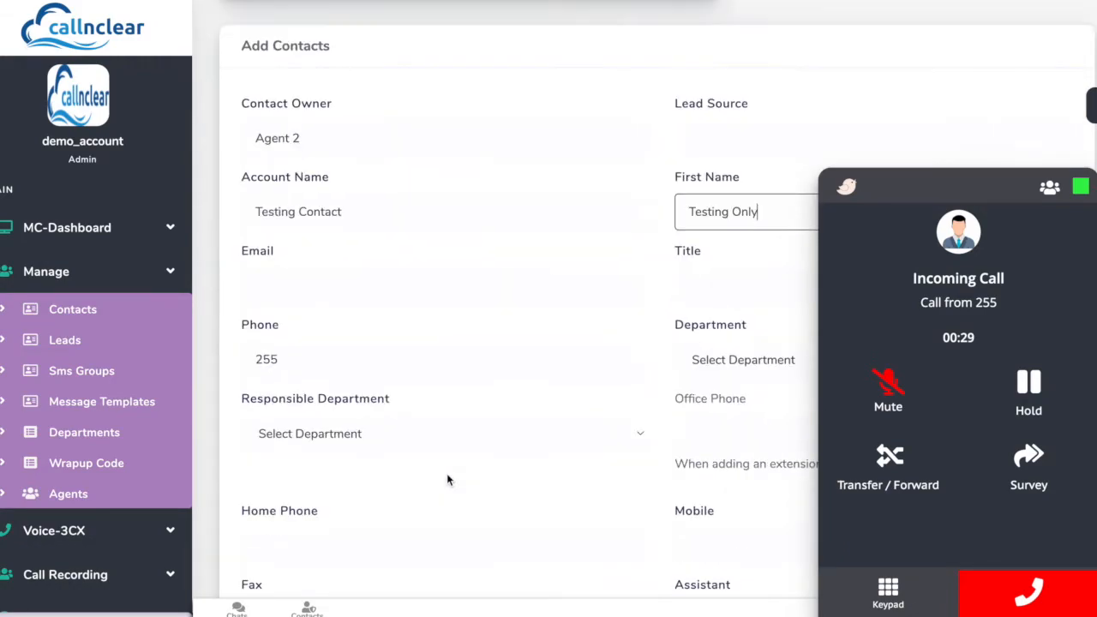
{"action": "scroll", "scroll_direction": "down", "scroll_amount": 3}
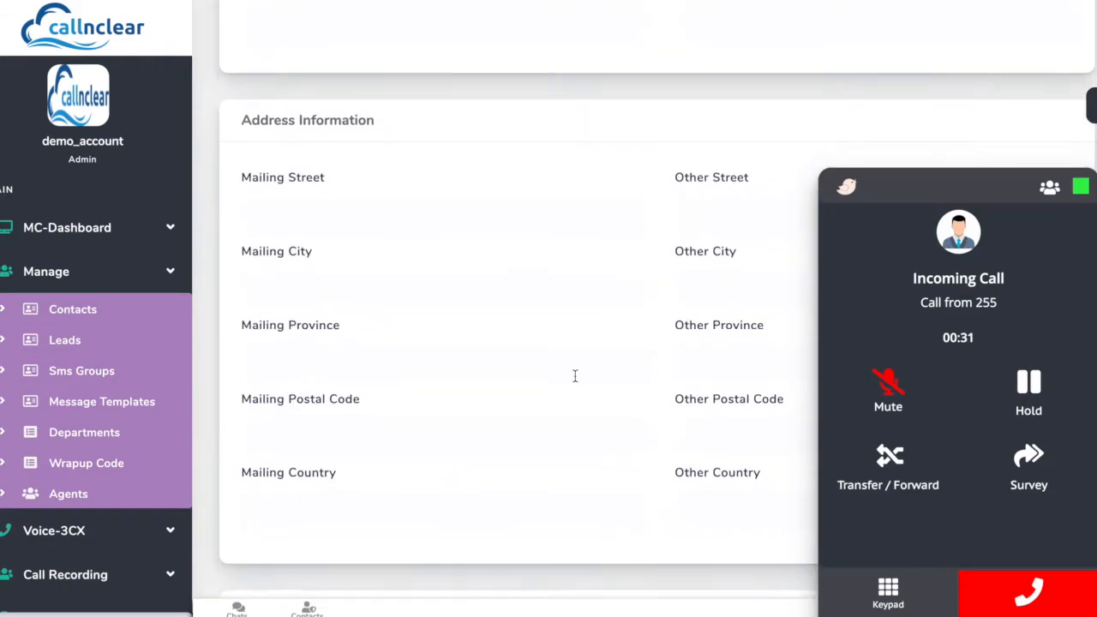
{"action": "scroll", "scroll_direction": "down", "scroll_amount": 3}
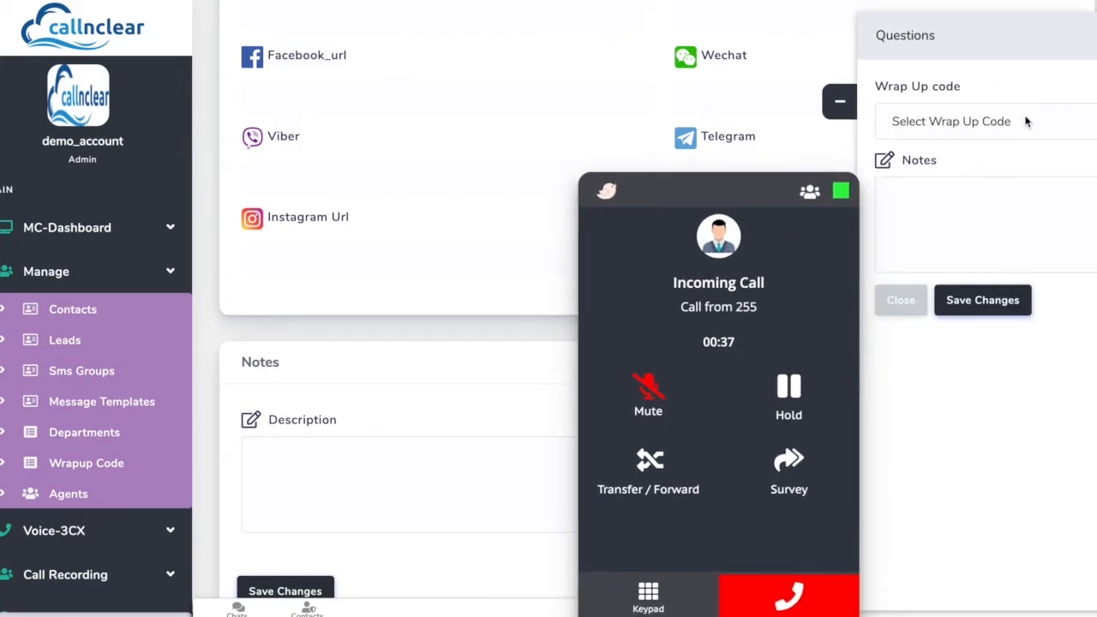
- Set wrap-up code Interested with note 'Customer is interested in product A'
{"action": "left_click", "coordinate": [985, 120]}
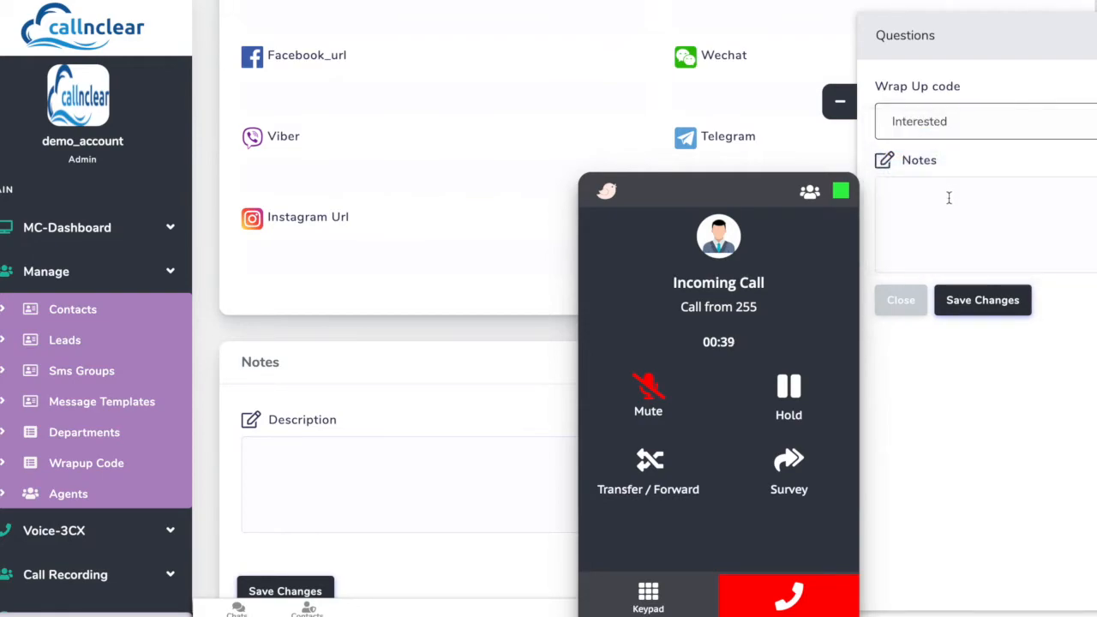
{"action": "type", "text": "Customer is interested in product A"}
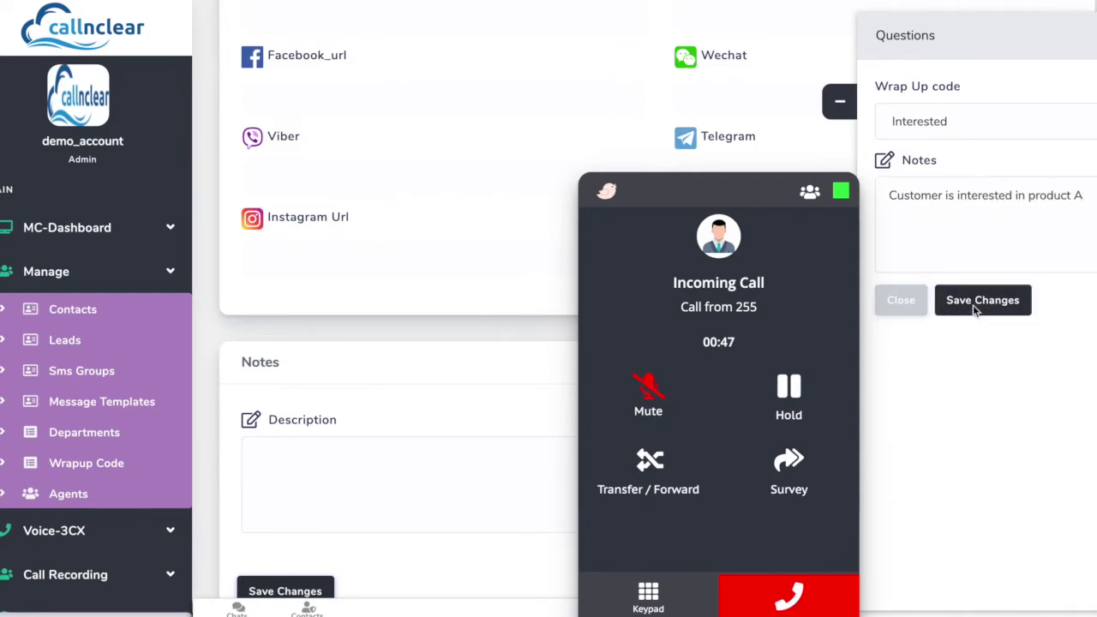
- Save the wrap-up and contact details, then end the call from 255
{"action": "left_click", "coordinate": [981, 300]}
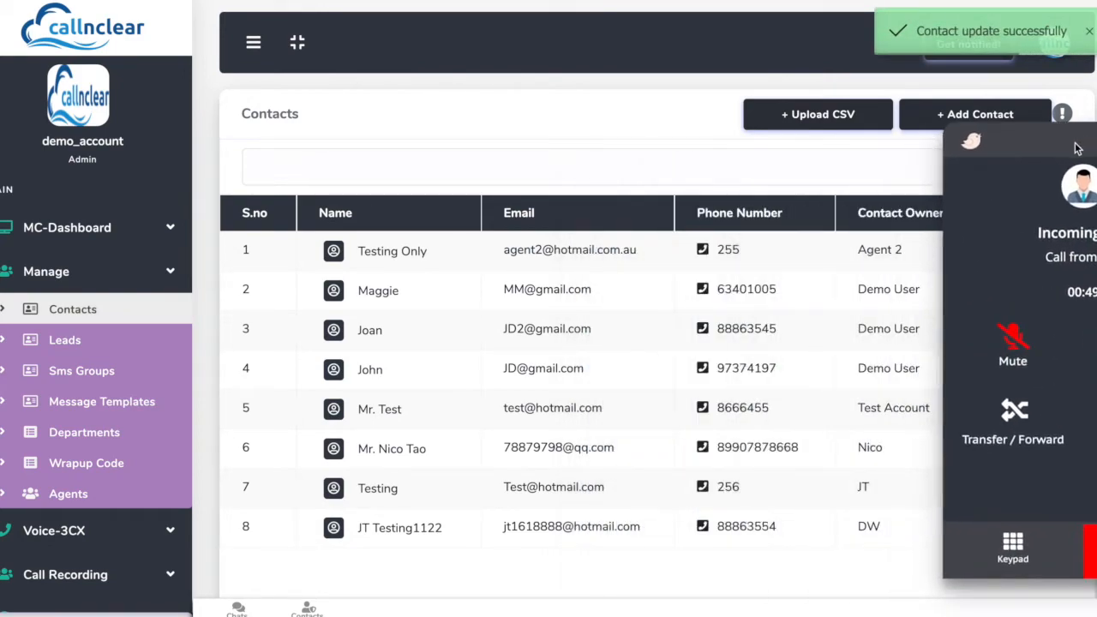
{"action": "mouse_move", "coordinate": [477, 277]}
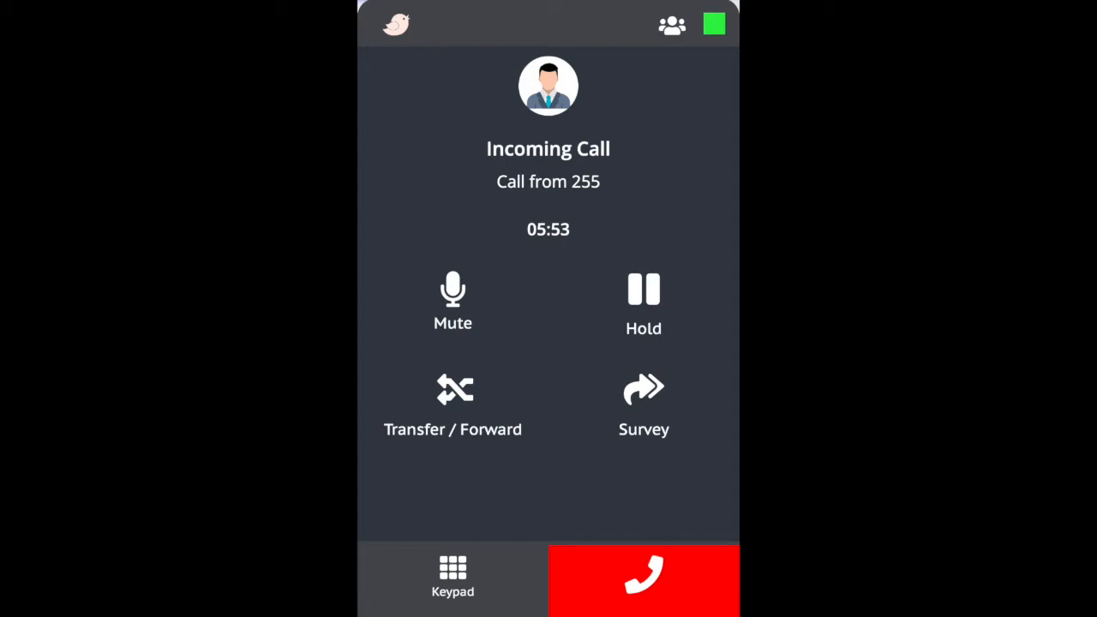
{"action": "left_click", "coordinate": [643, 405]}
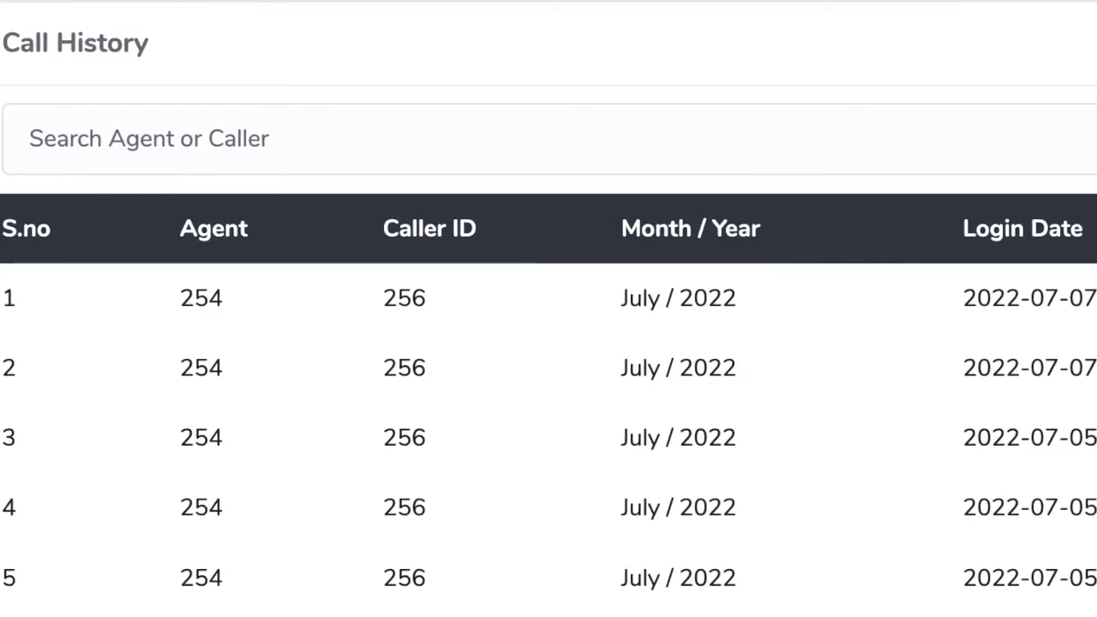
- Scroll across the call history list of agents, caller IDs and dates
{"action": "scroll", "scroll_direction": "right", "scroll_amount": 3}
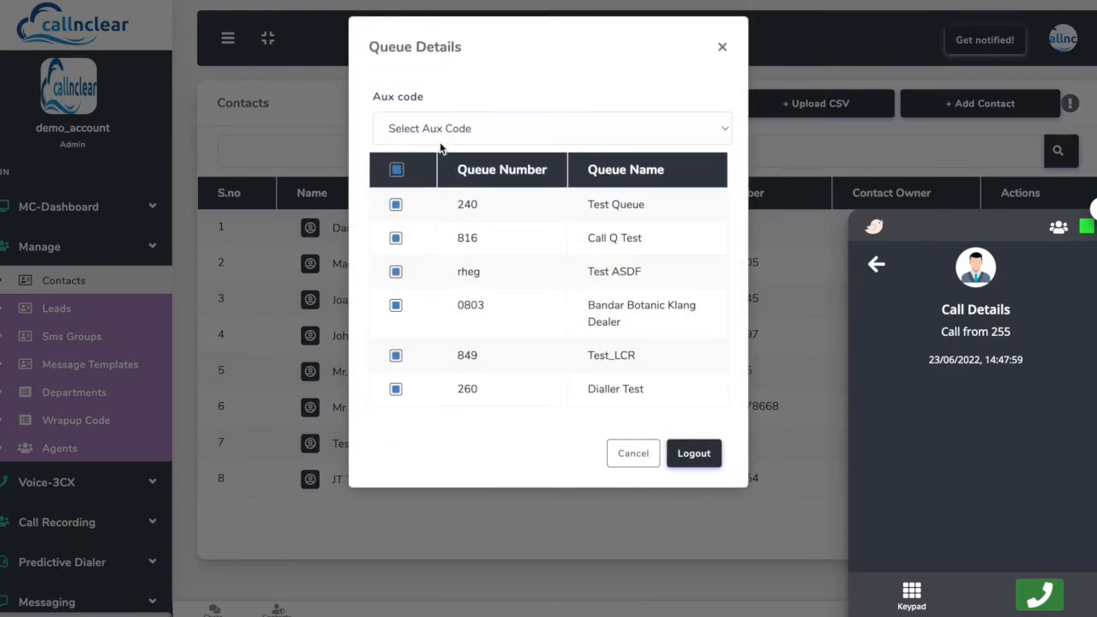
- Choose an aux code for the six ticked queues in Queue Details
{"action": "left_click", "coordinate": [551, 128]}
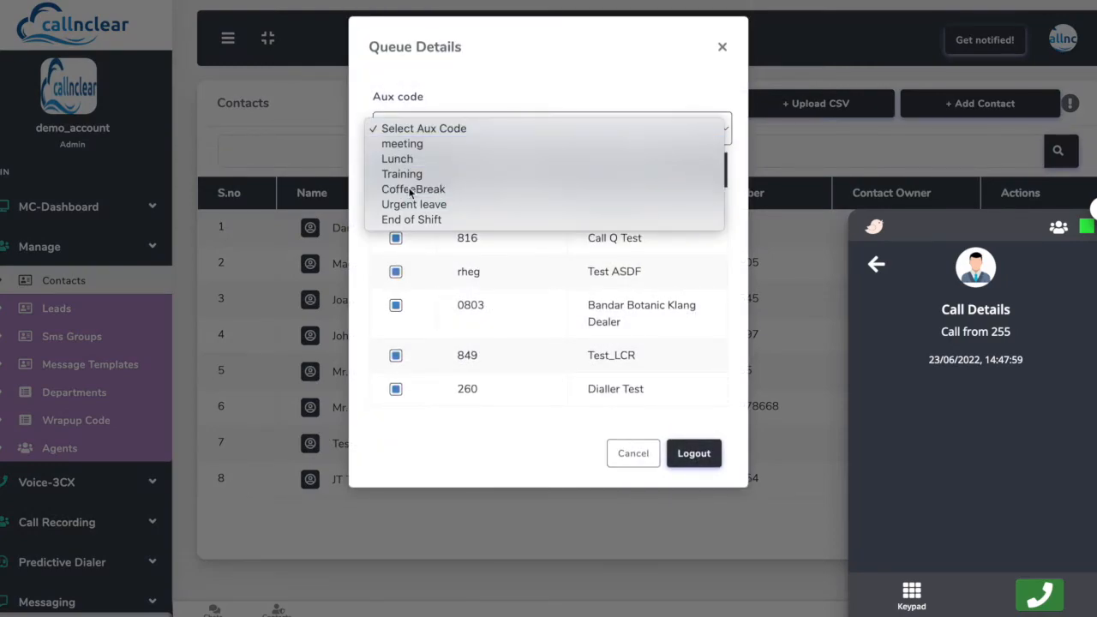
{"action": "left_click", "coordinate": [692, 453]}
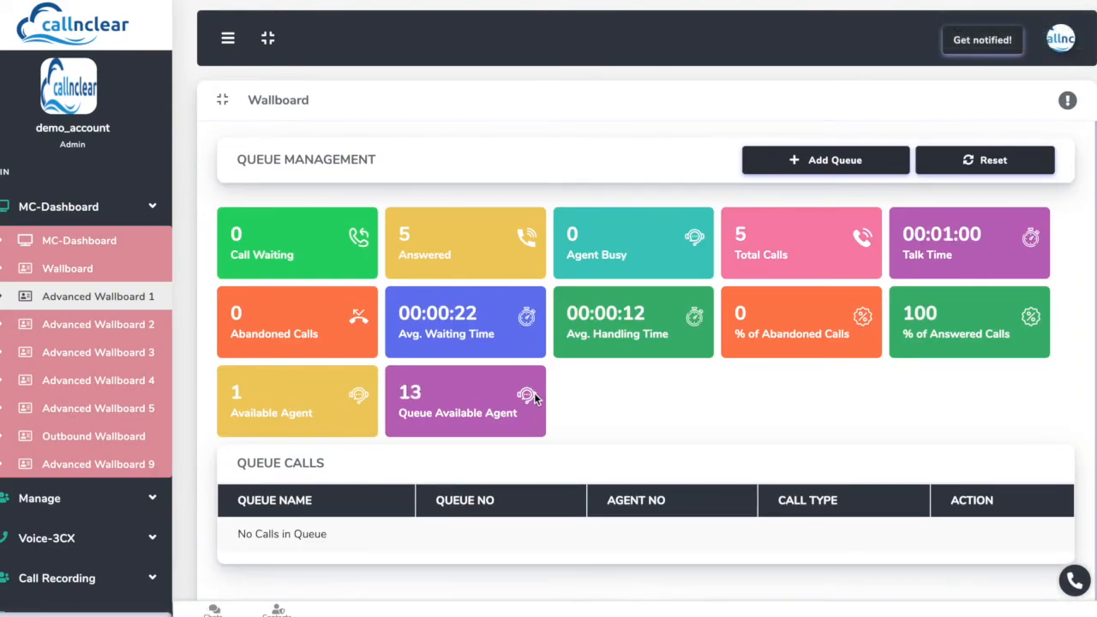
- Scroll the wallboard queue statistics and reports list
{"action": "scroll", "scroll_direction": "down", "scroll_amount": 3}
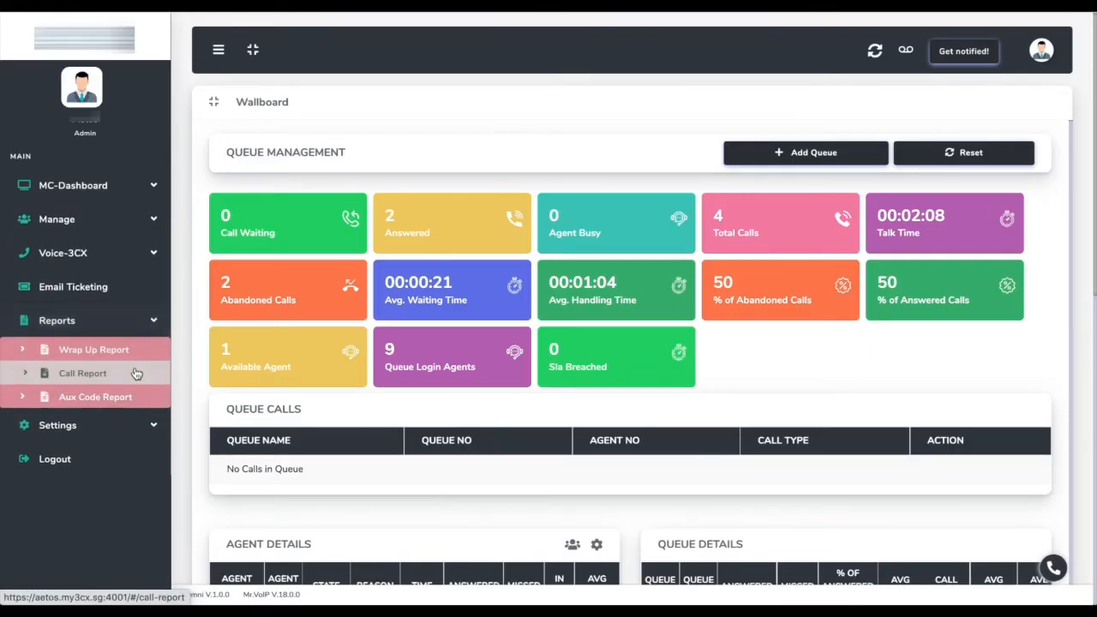
- Generate the aux code report for all codes and queues, 01/06/2022–23/06/2022, and open its CSV
{"action": "left_click", "coordinate": [95, 398]}
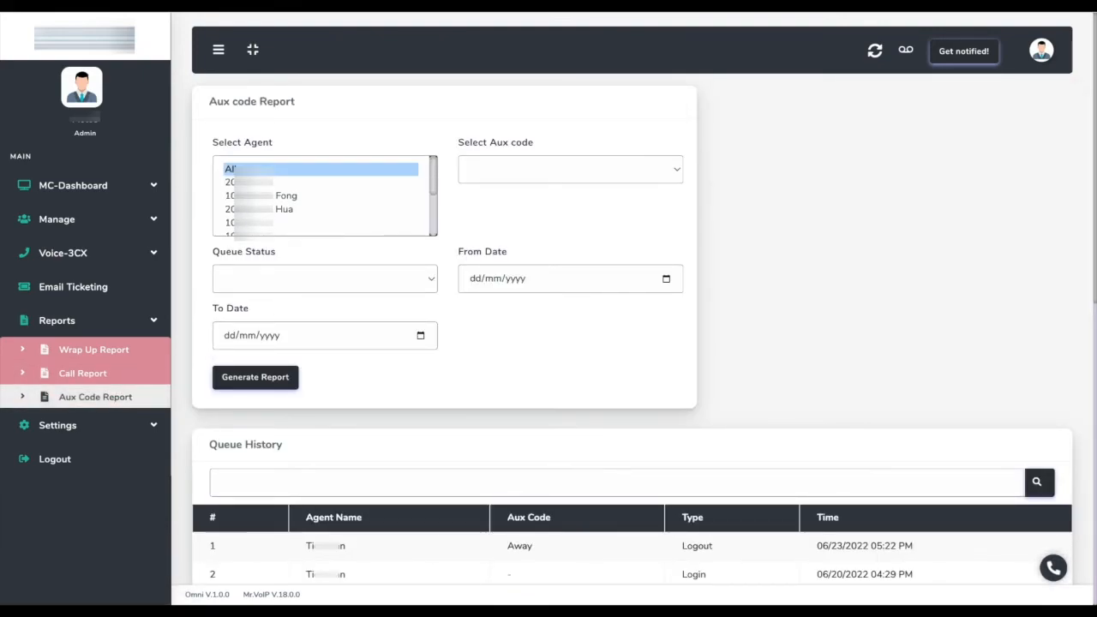
{"action": "left_click", "coordinate": [568, 170]}
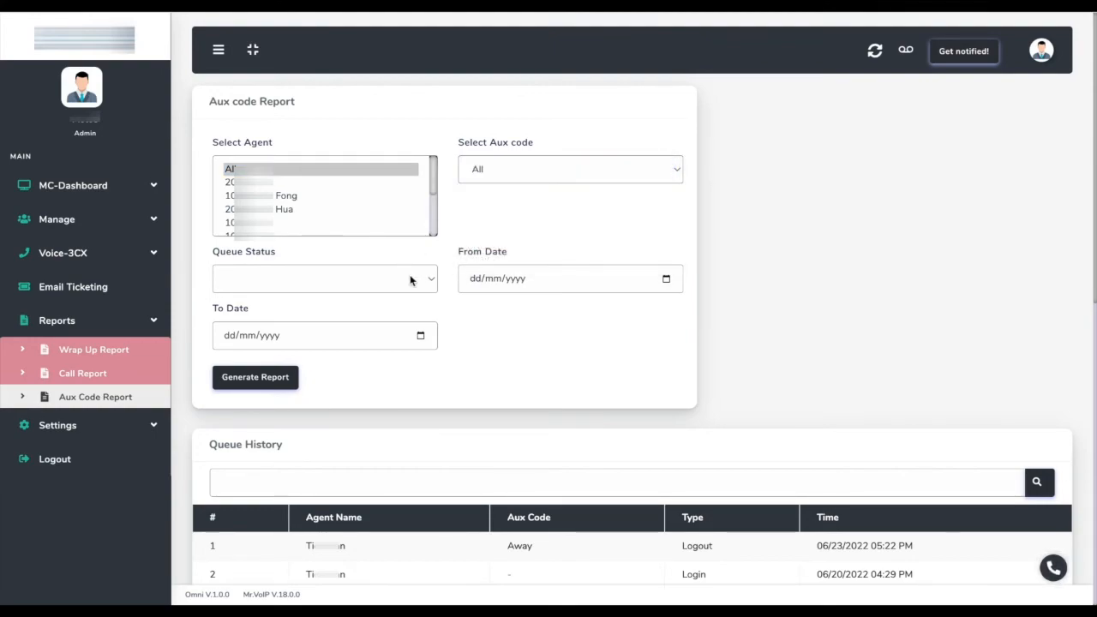
{"action": "left_click", "coordinate": [323, 277]}
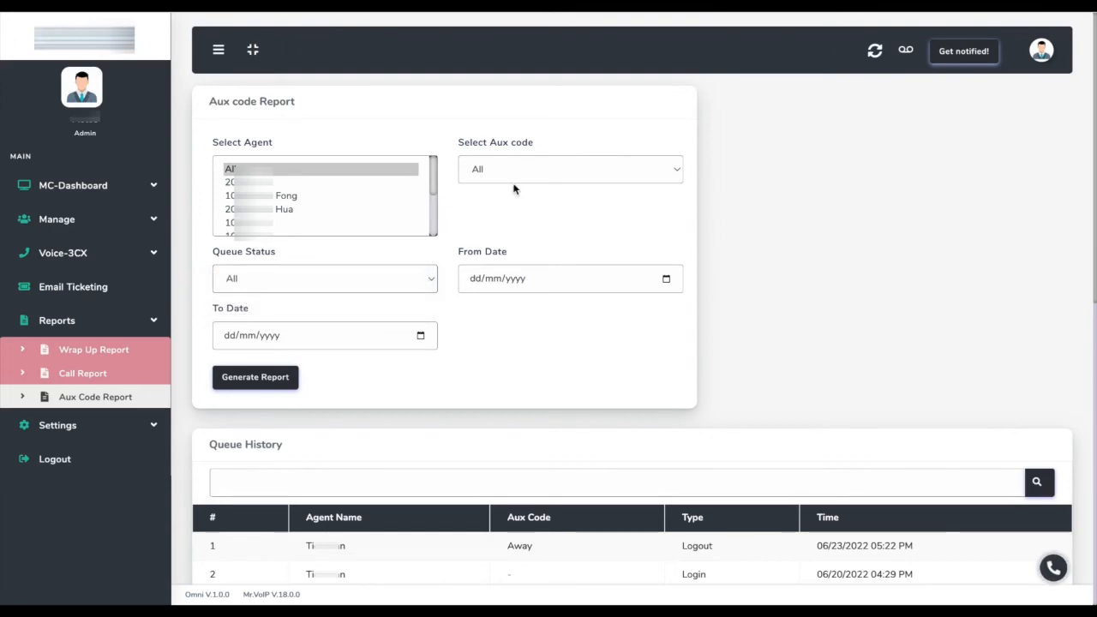
{"action": "left_click", "coordinate": [665, 278]}
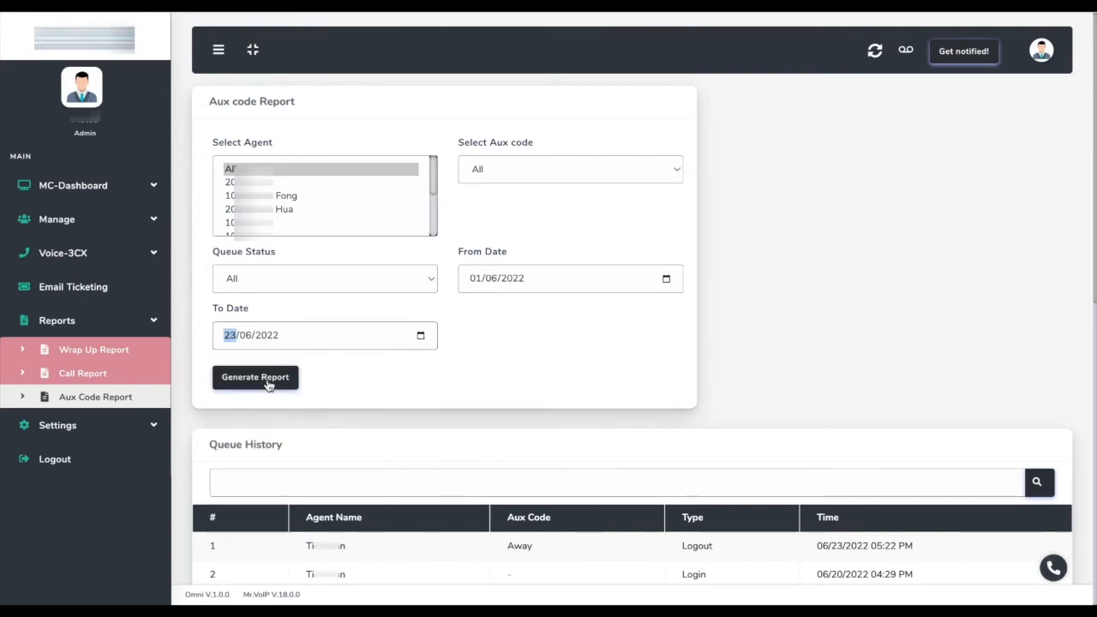
{"action": "left_click", "coordinate": [255, 379]}
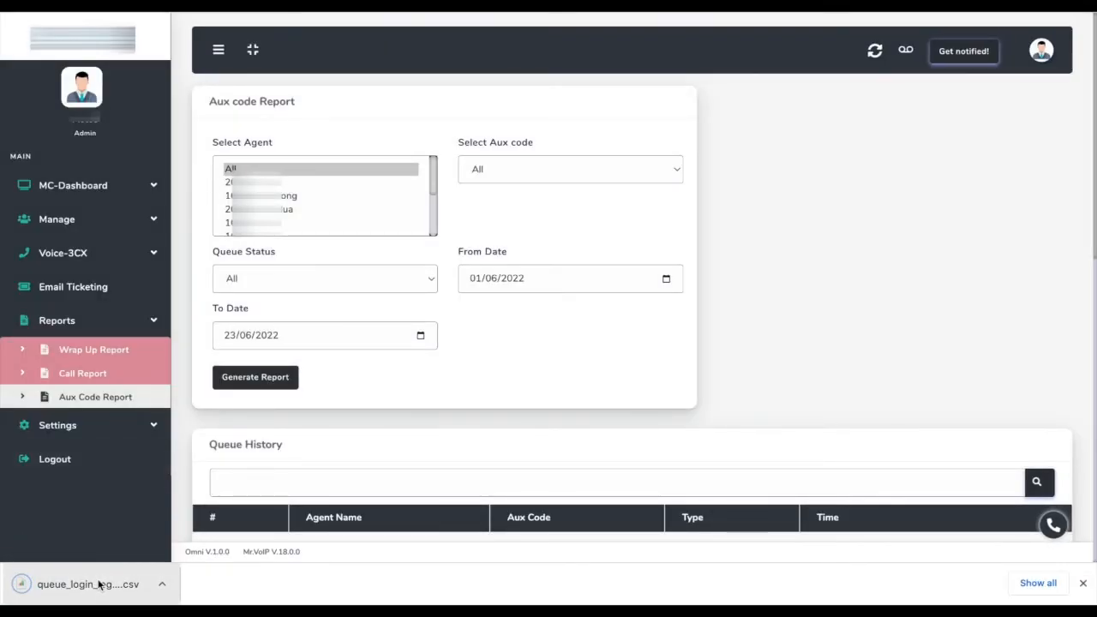
{"action": "left_click", "coordinate": [82, 582]}
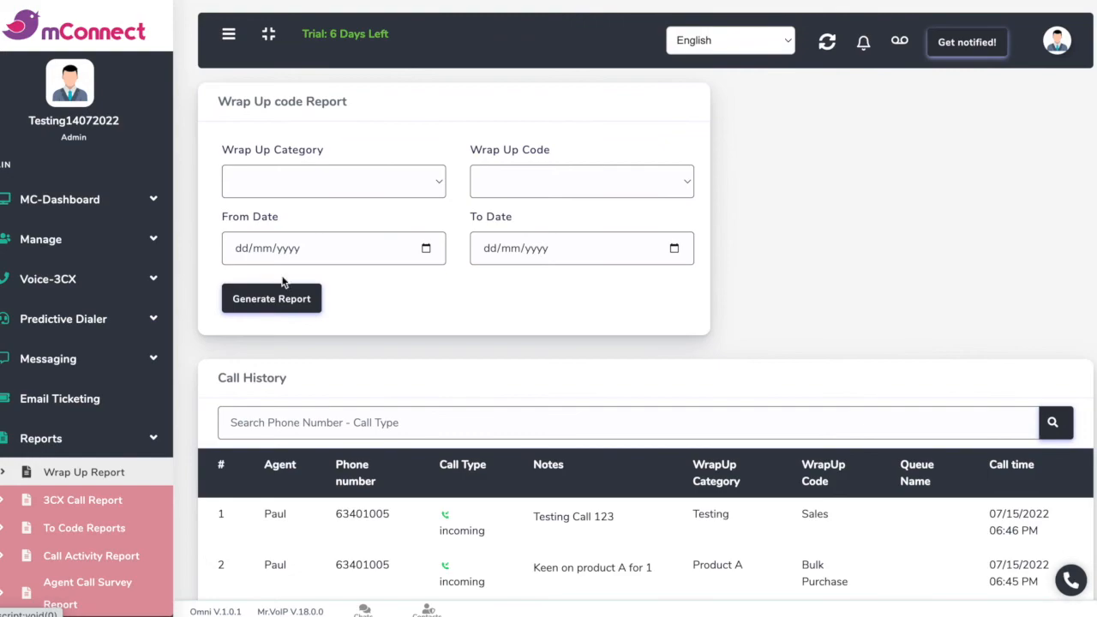
- Generate the Testing/Sales wrap-up report for 01/07/2022–15/07/2022 and view the downloaded CSV
{"action": "left_click", "coordinate": [581, 181]}
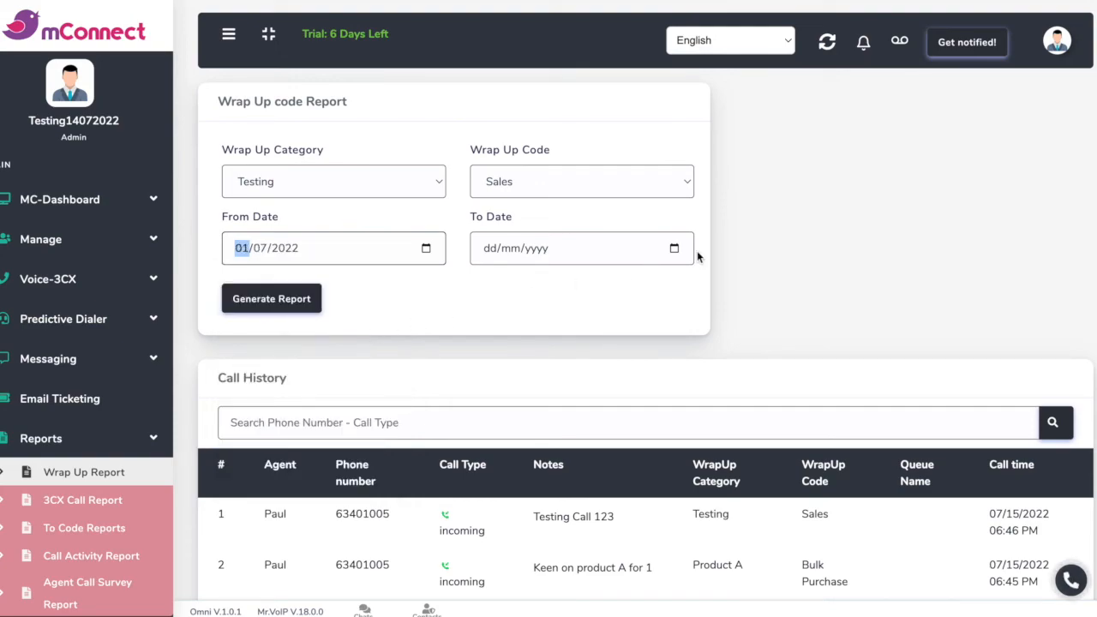
{"action": "left_click", "coordinate": [581, 247]}
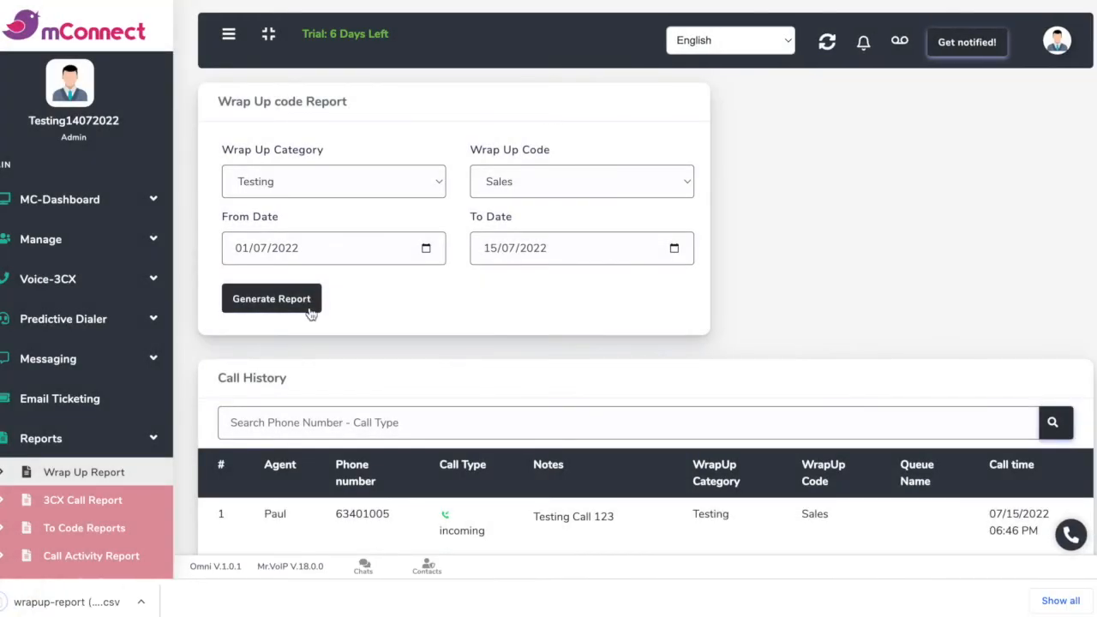
{"action": "left_click", "coordinate": [271, 298]}
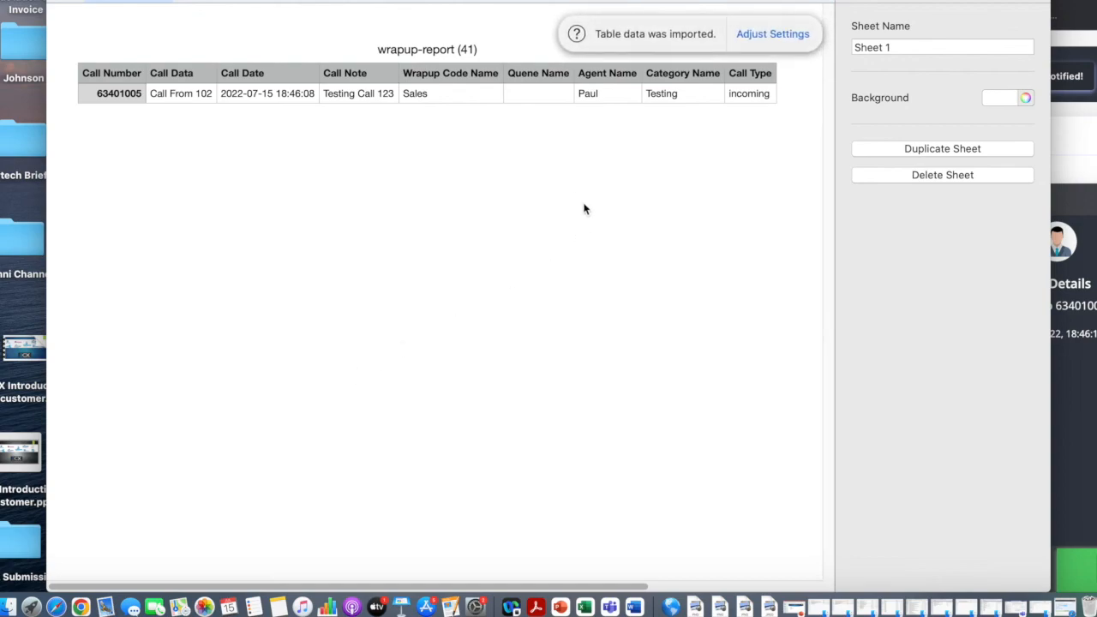
{"action": "mouse_move", "coordinate": [565, 197]}
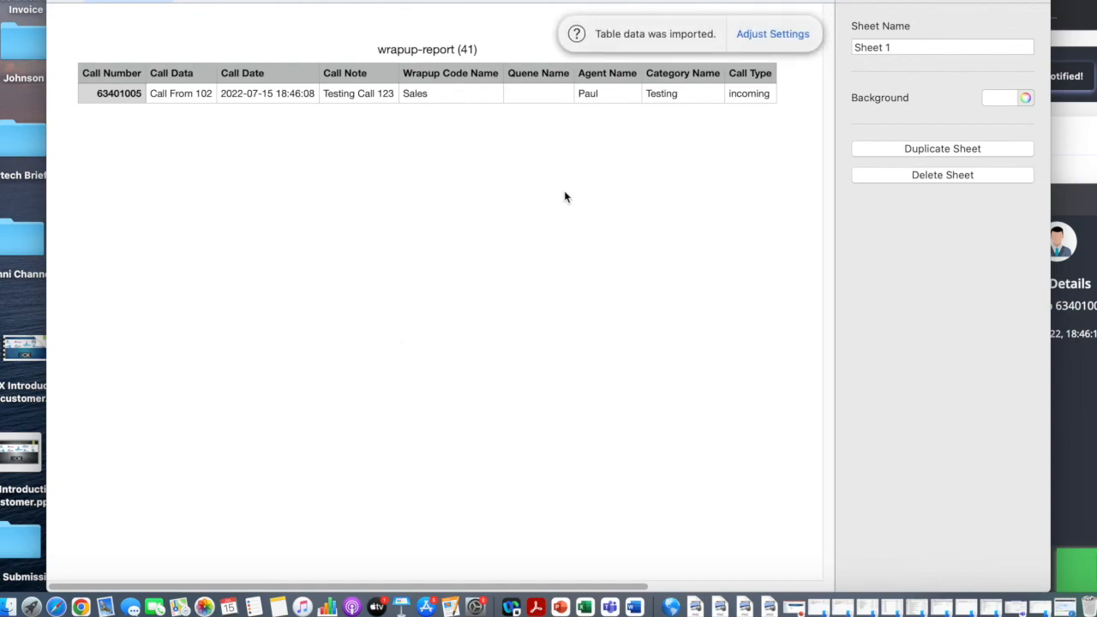